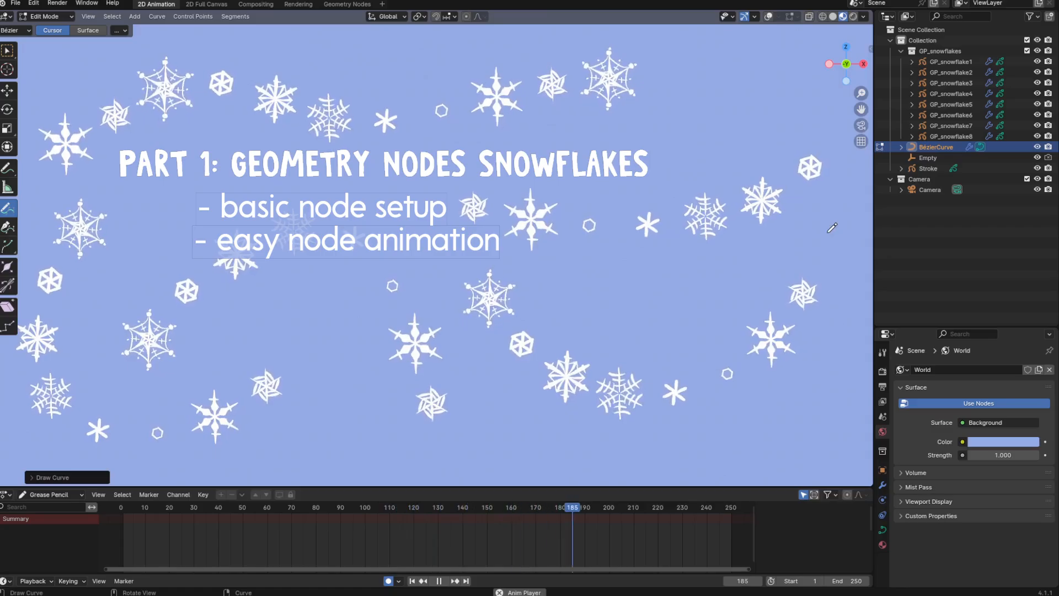
# Add a blank Grease Pencil object to the scene via the Shift+A add menu.
pyautogui.click(173, 4)
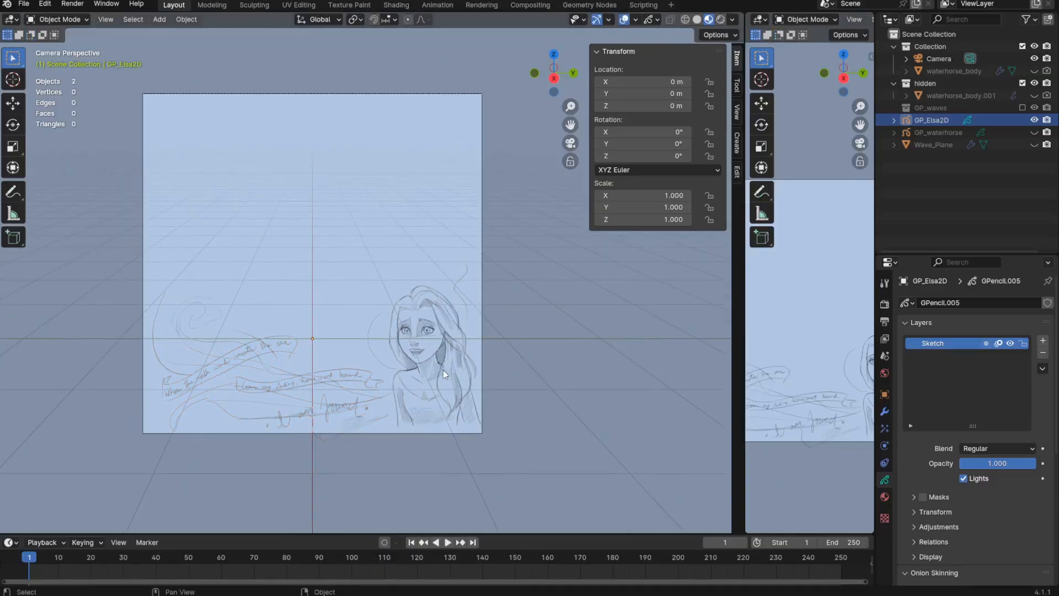
pyautogui.press('shift+a')
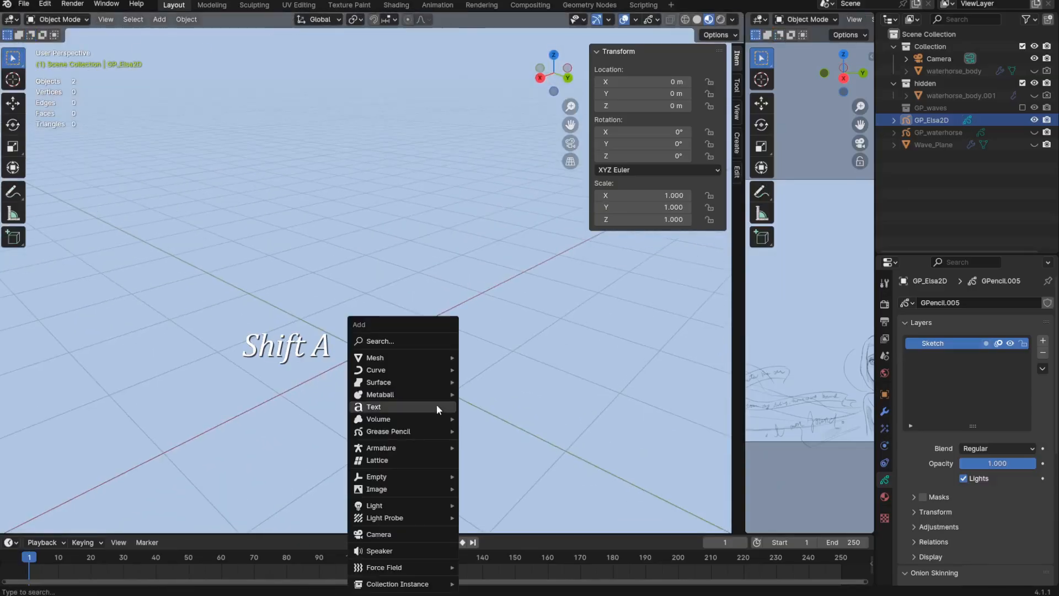
pyautogui.click(387, 431)
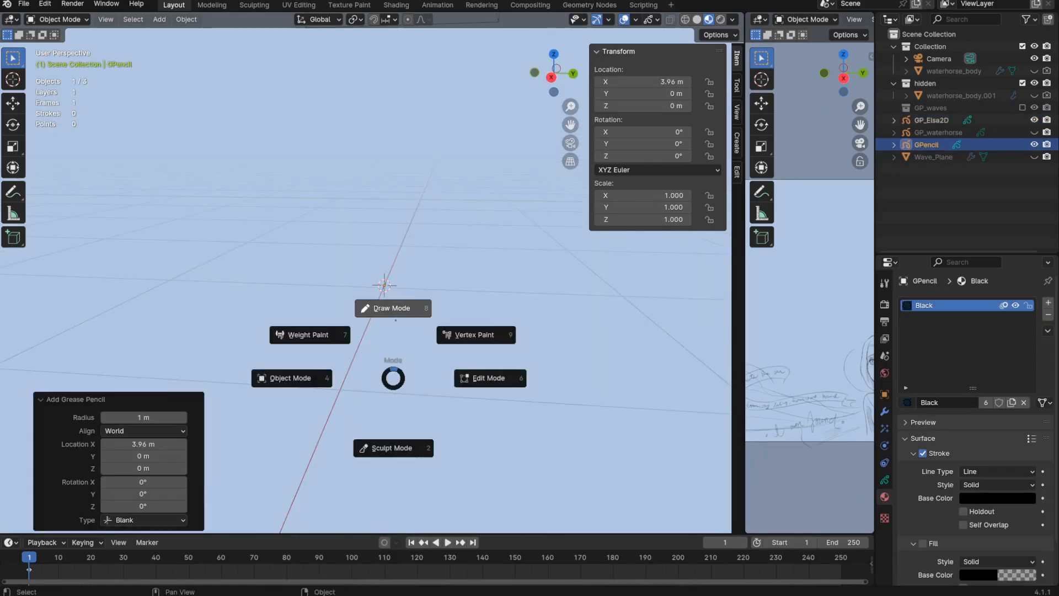
# Switch the new object to Draw Mode with the drawing plane set to Side (Y-Z).
pyautogui.click(392, 307)
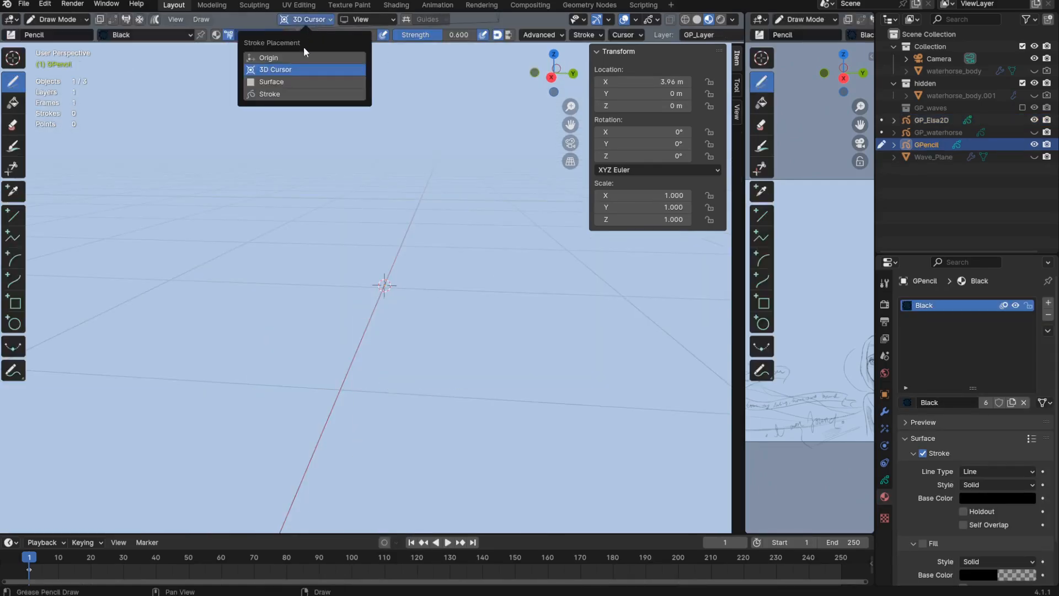
pyautogui.moveTo(275, 68)
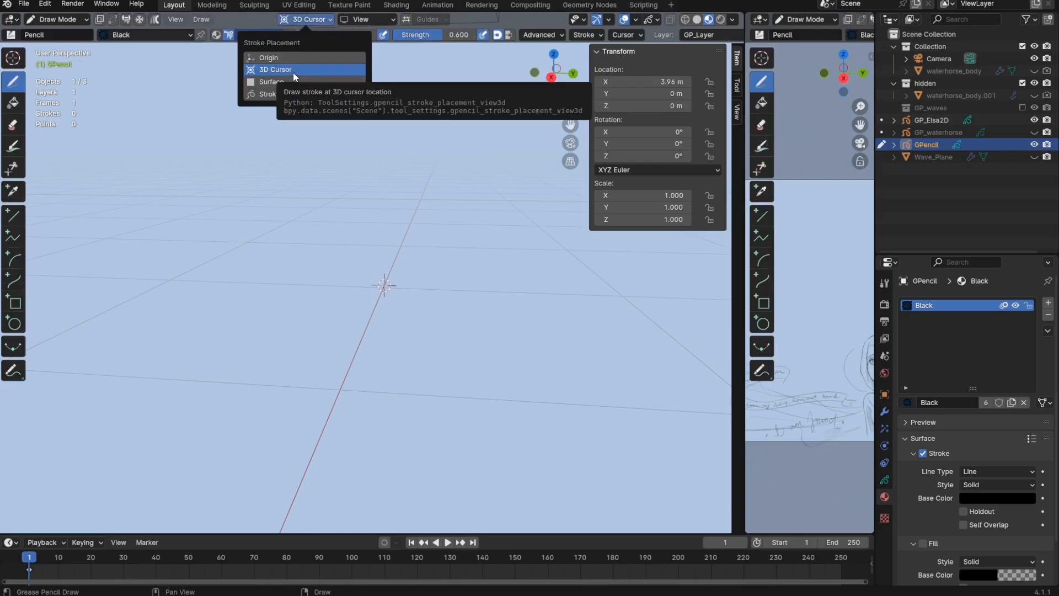
pyautogui.click(360, 19)
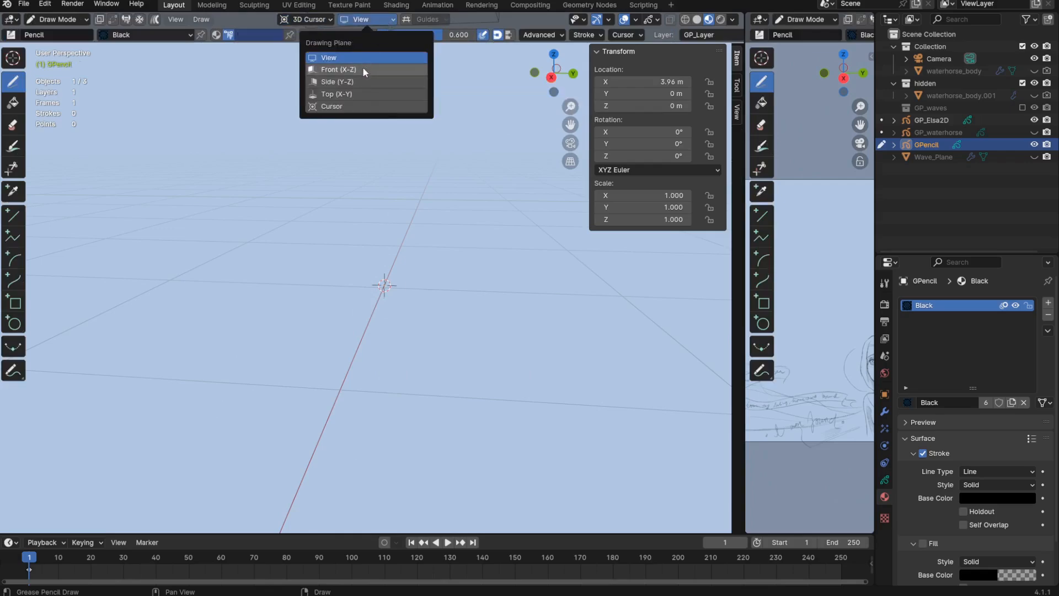
pyautogui.click(337, 81)
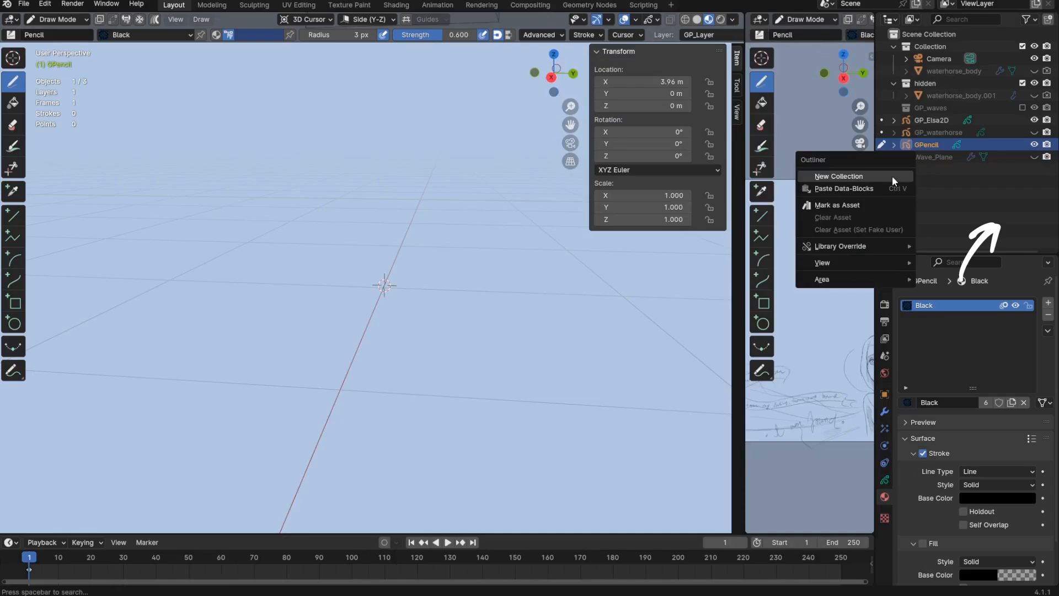
# Create a GP_snowflakes collection for the object and pick the white Ink Pen brush.
pyautogui.click(838, 176)
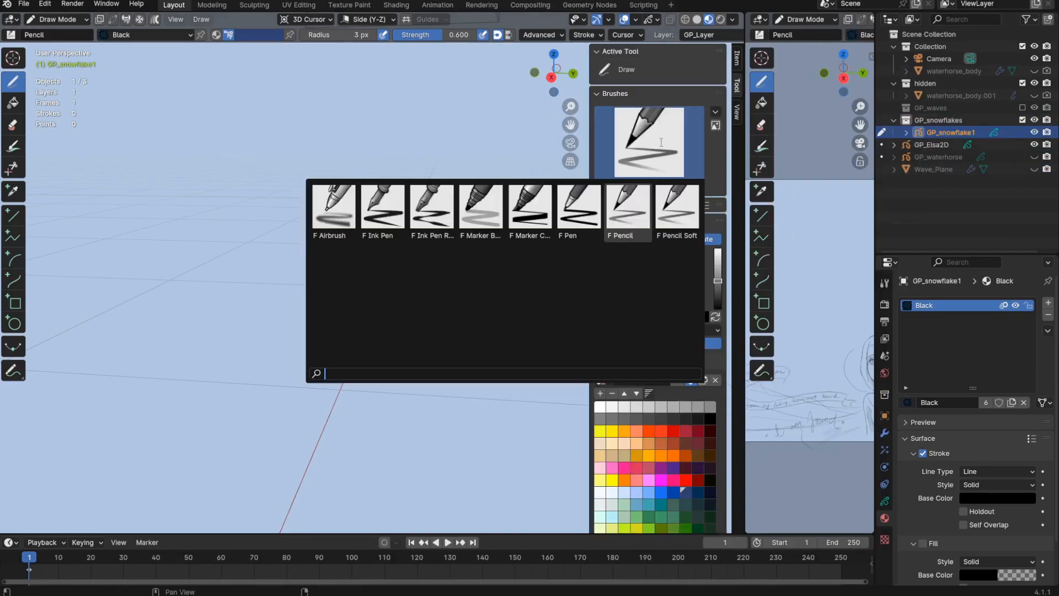
pyautogui.moveTo(381, 210)
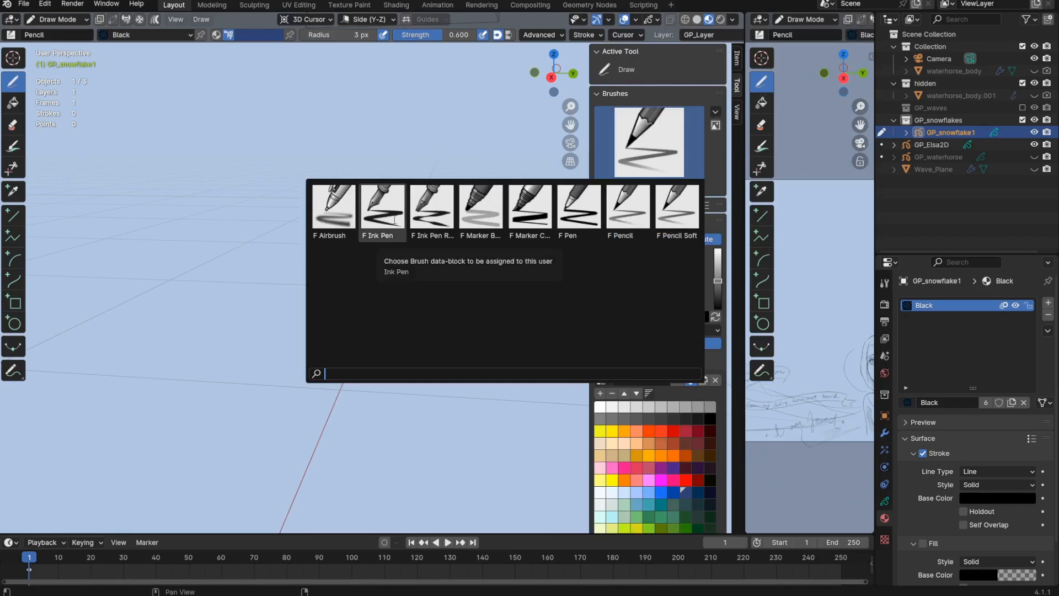
pyautogui.click(380, 207)
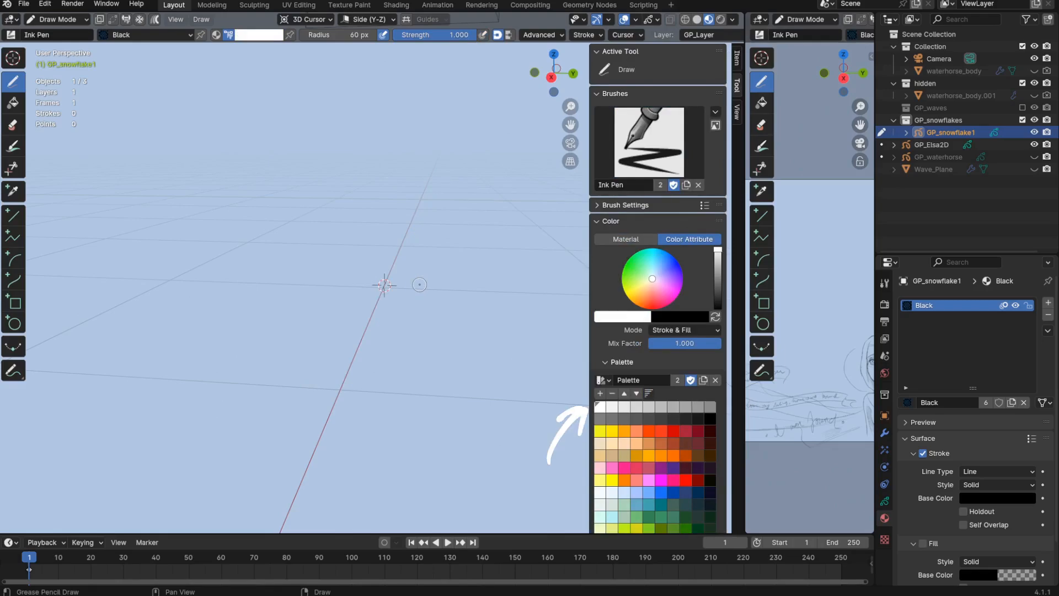
pyautogui.click(923, 302)
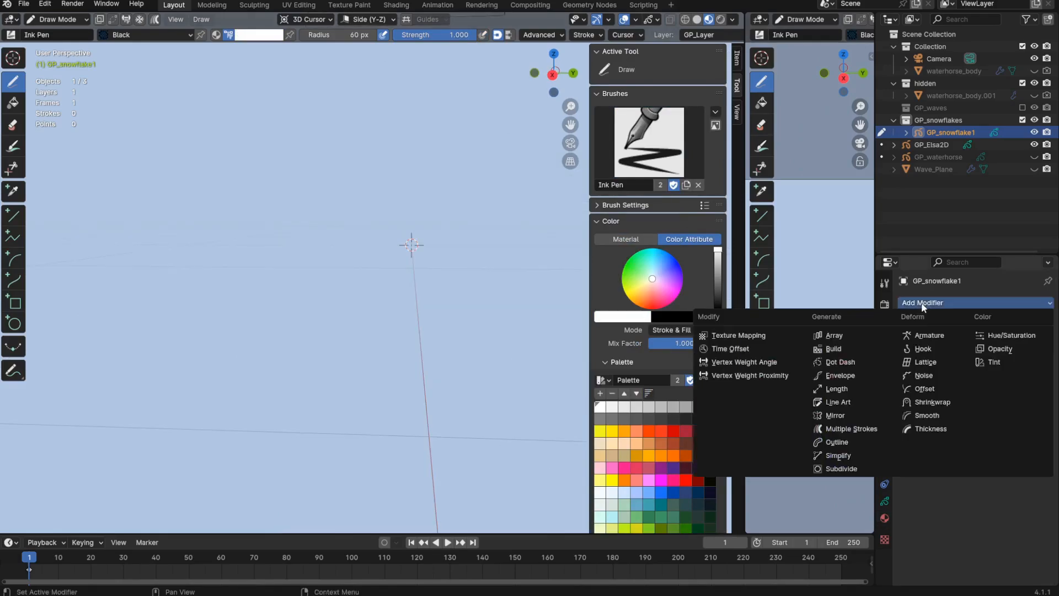
pyautogui.moveTo(835, 415)
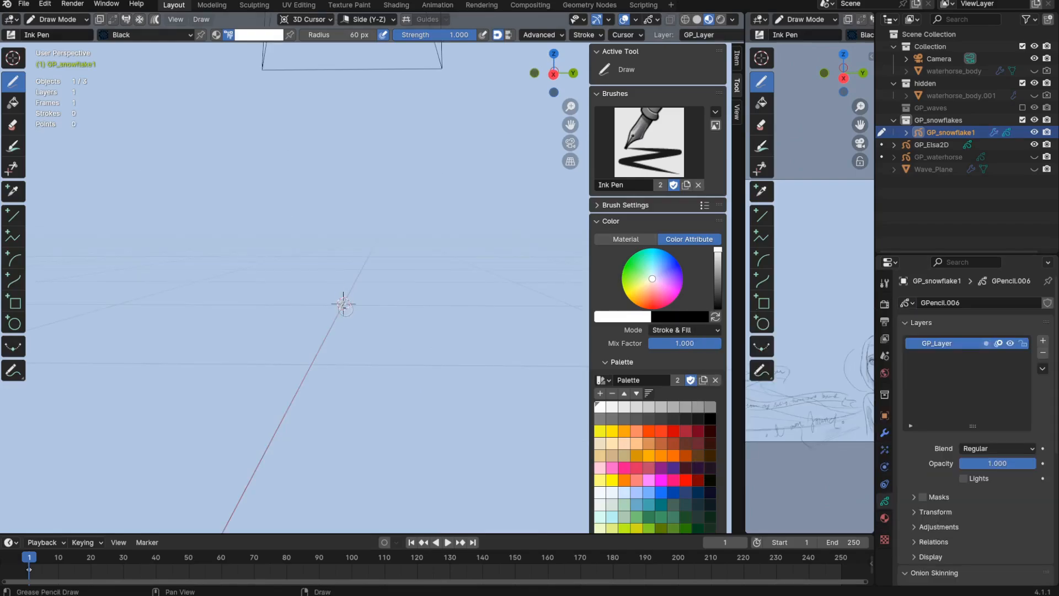
# Draw one white snowflake arm and add an Array modifier with a count of 6.
pyautogui.moveTo(338, 297); pyautogui.dragTo(357, 321)
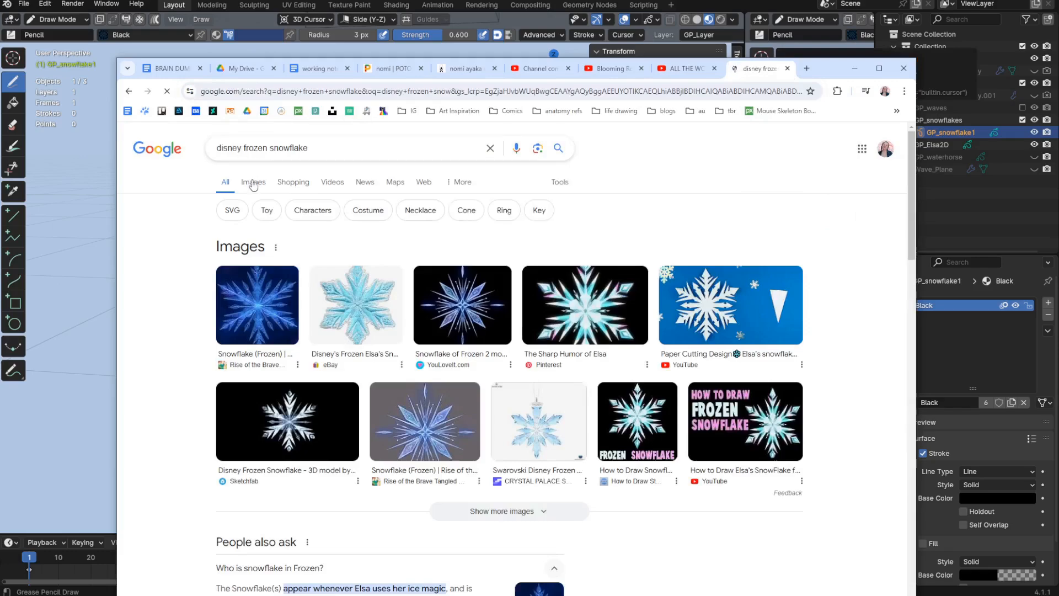
pyautogui.click(253, 182)
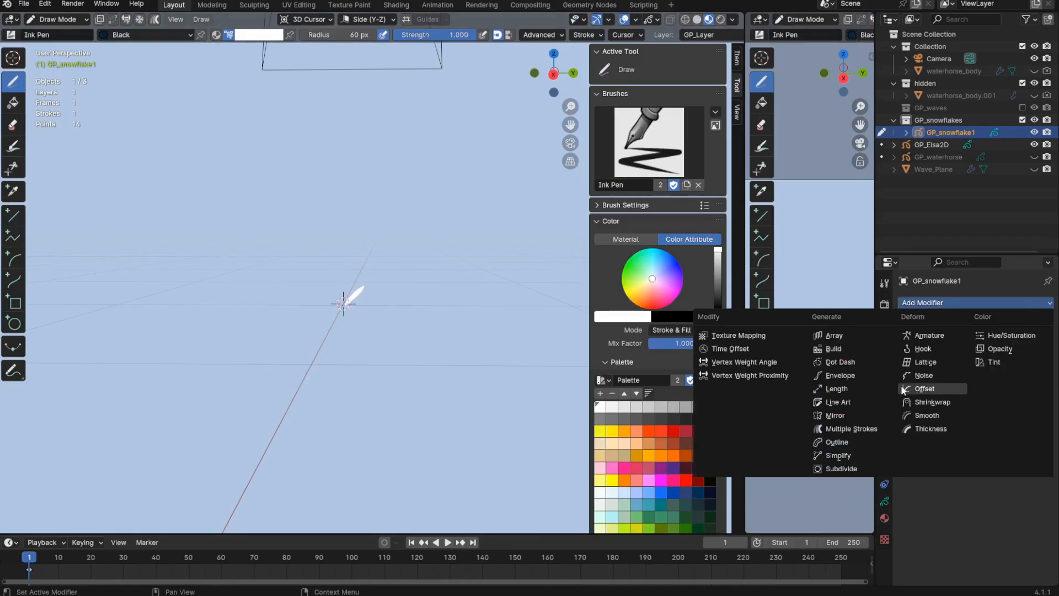
pyautogui.click(833, 335)
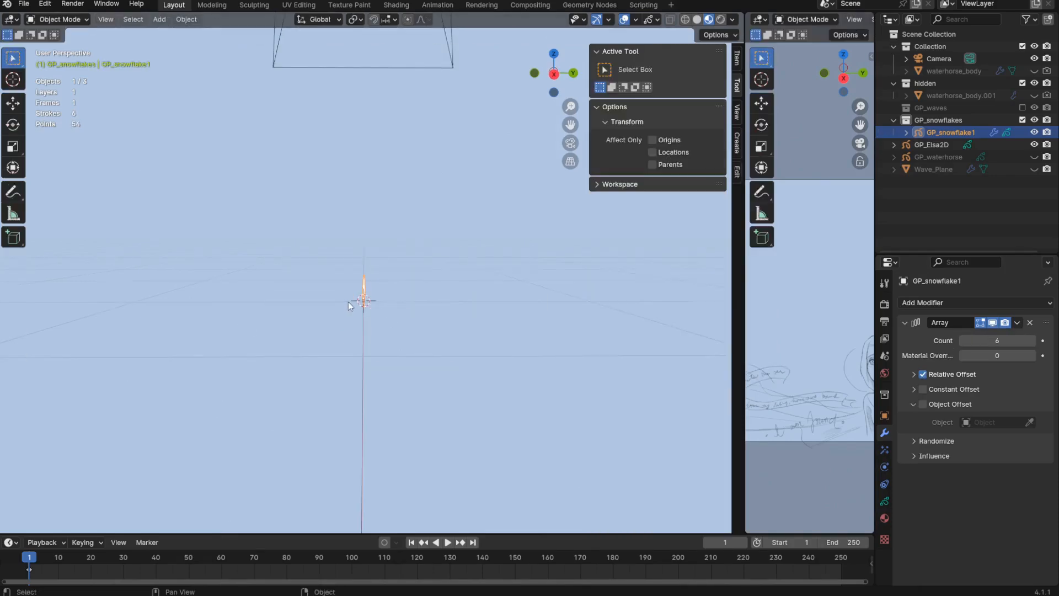
# Add a Plain Axes Empty and use it as the Array's object offset instead of relative offset.
pyautogui.press('shift+a')
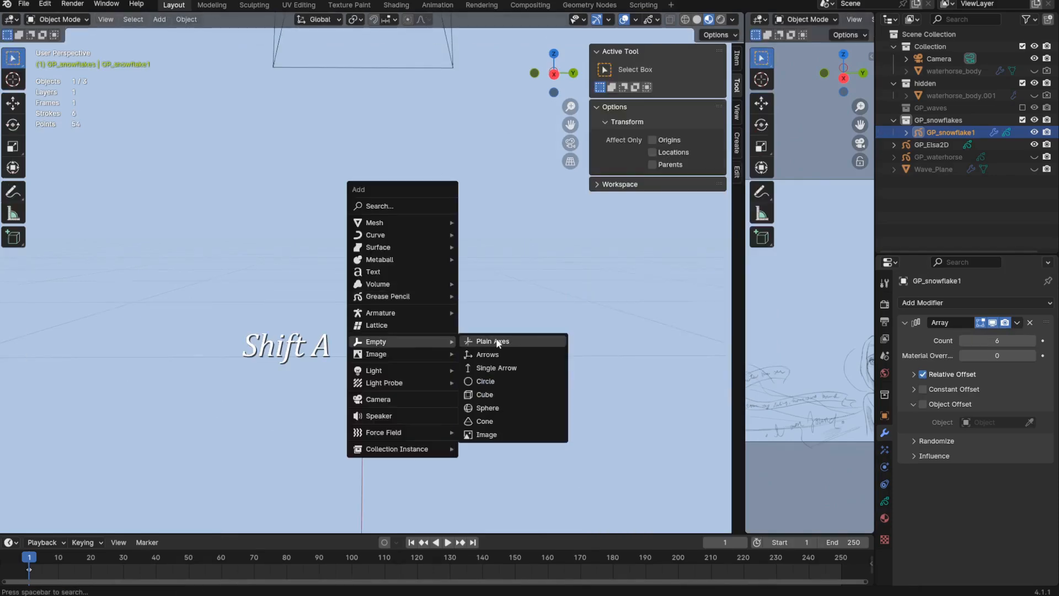
pyautogui.click(492, 341)
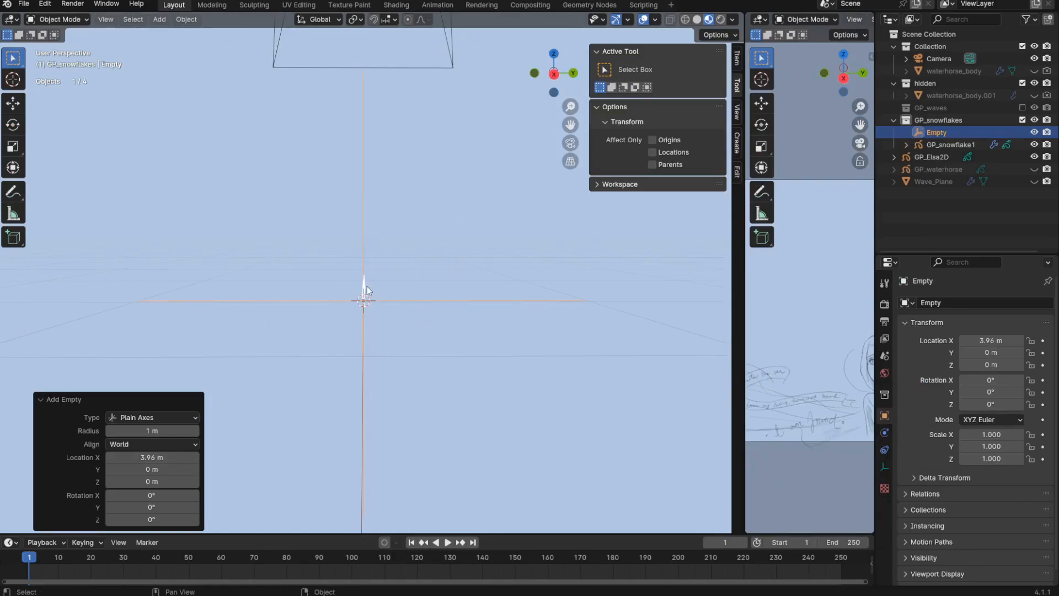
pyautogui.click(952, 144)
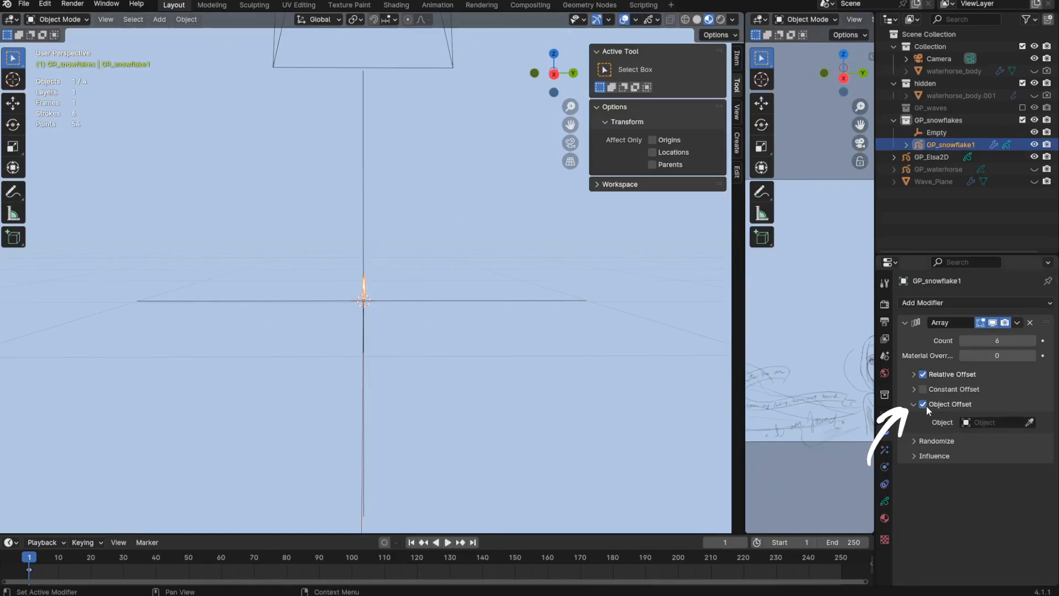
pyautogui.click(993, 423)
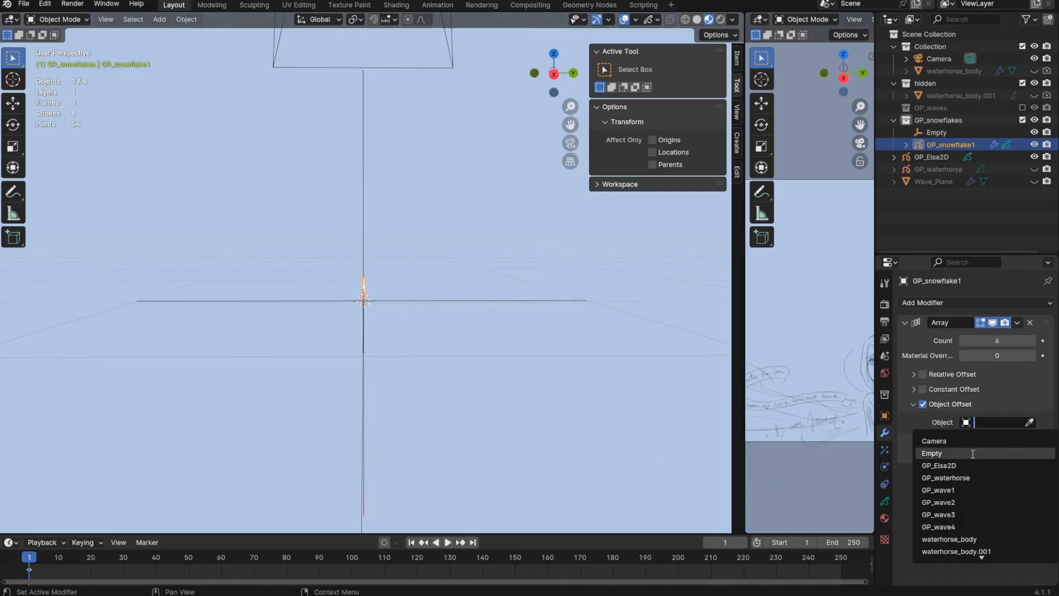
pyautogui.click(932, 453)
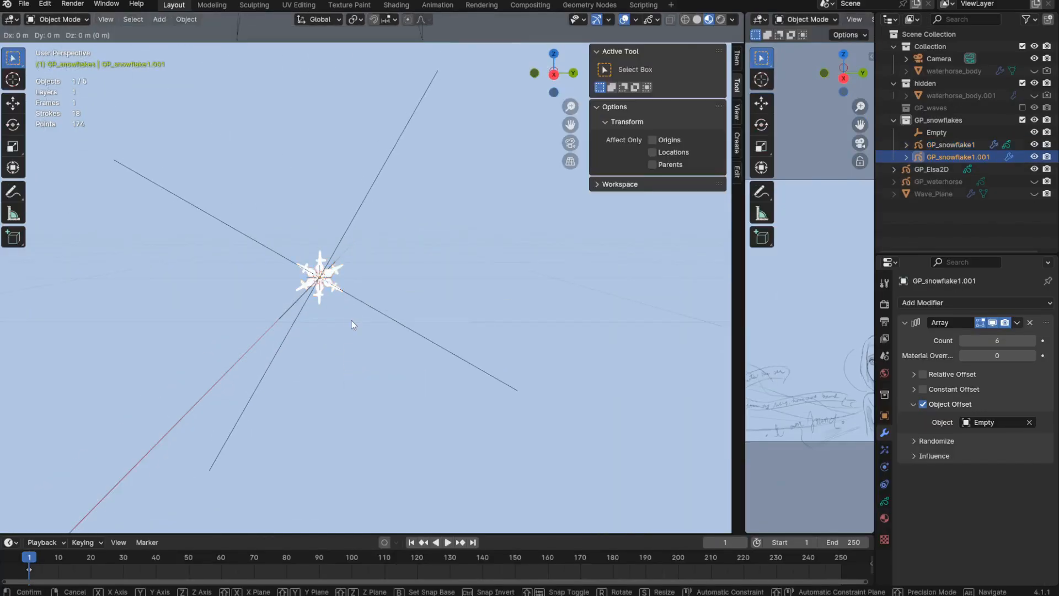
# Duplicate the snowflake into variants and rename them GP_snowflake1 through GP_snowflake6, e.g. GP_snowflake4.
pyautogui.press('shift+d')
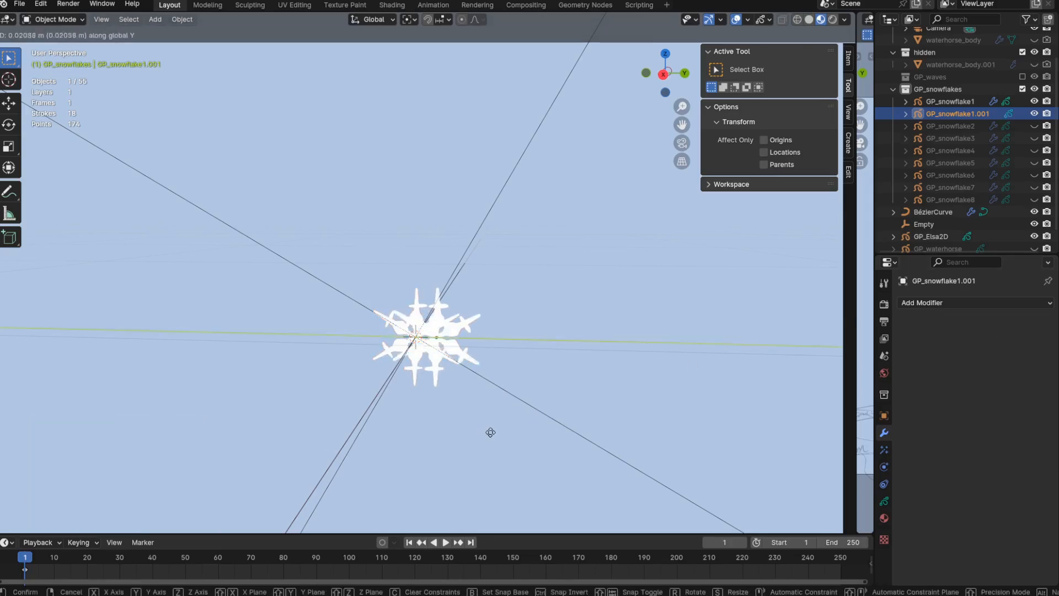
pyautogui.press('Tab')
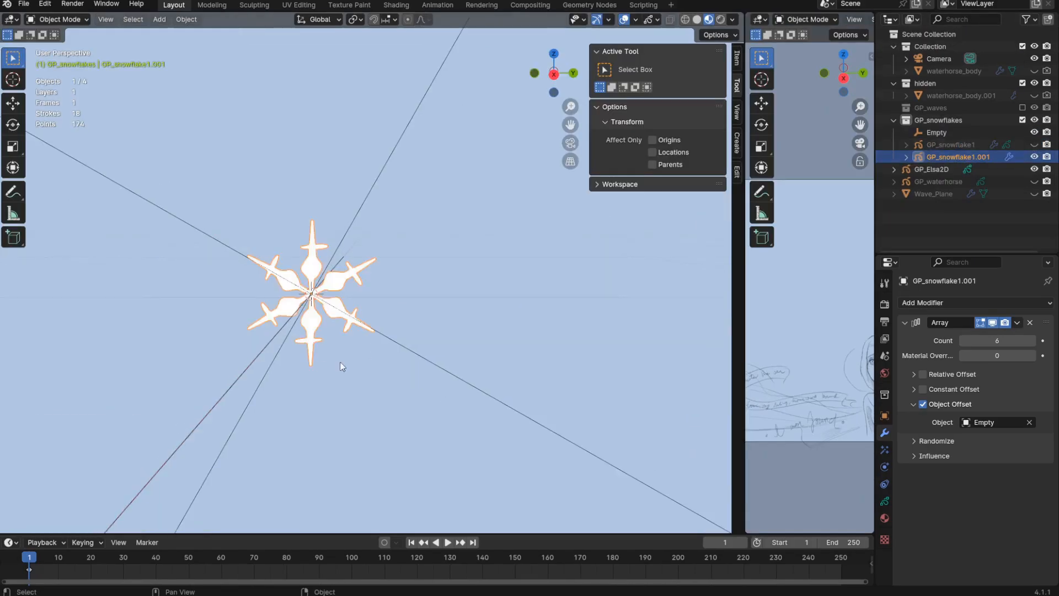
pyautogui.click(57, 18)
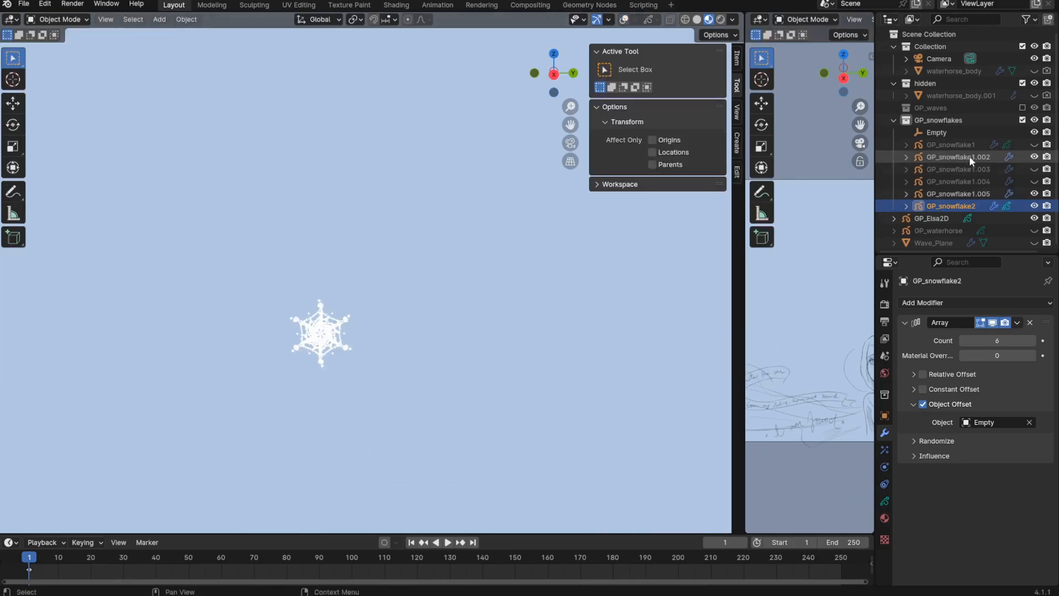
pyautogui.doubleClick(952, 156)
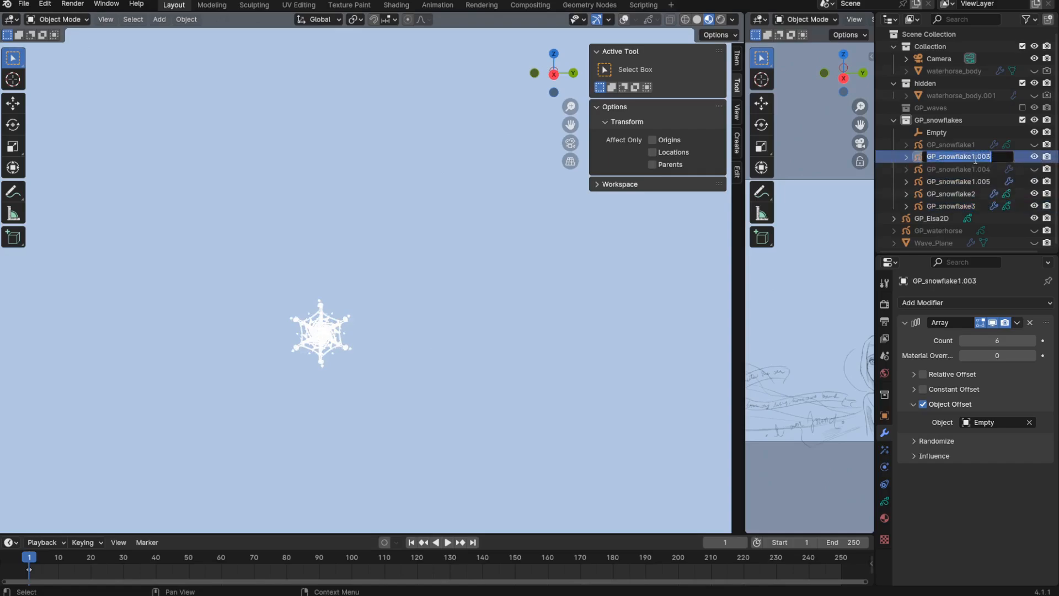
pyautogui.write('GP_snowflake4')
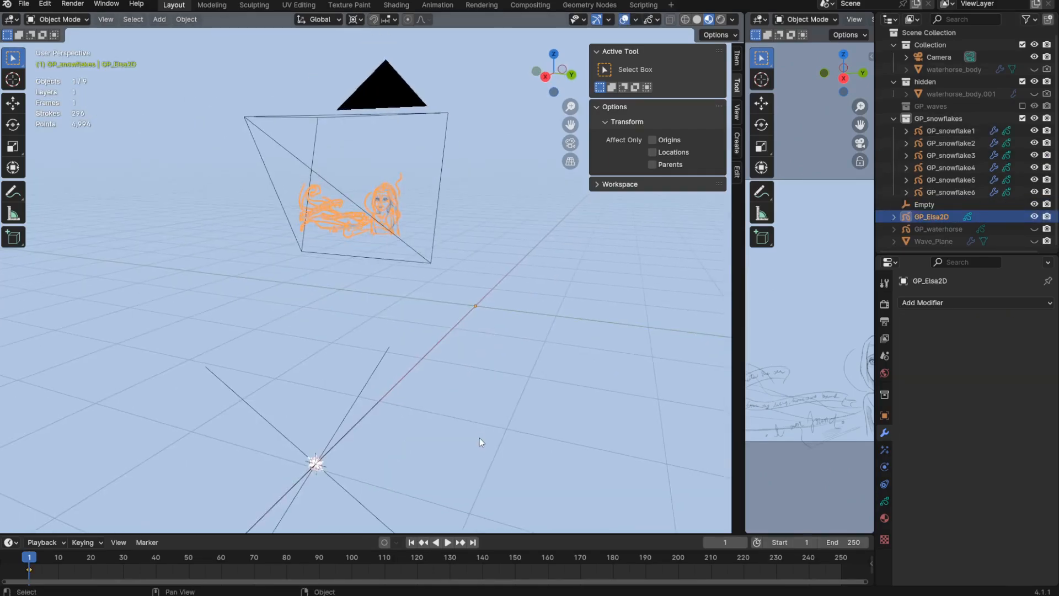
# Add a Bézier curve and move to the Geometry Nodes workspace for its node tree.
pyautogui.click(158, 19)
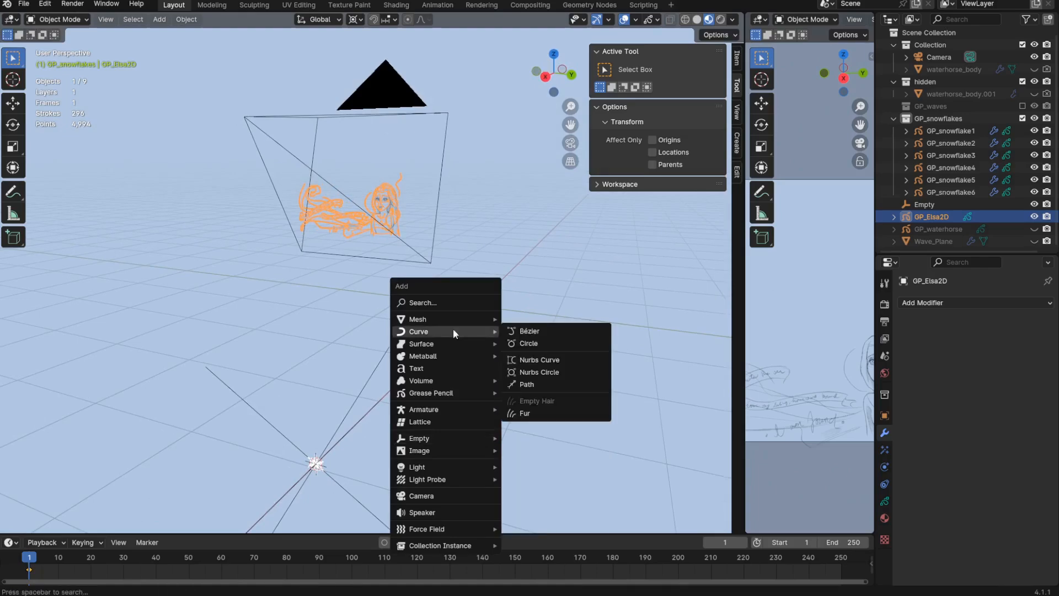
pyautogui.moveTo(549, 333)
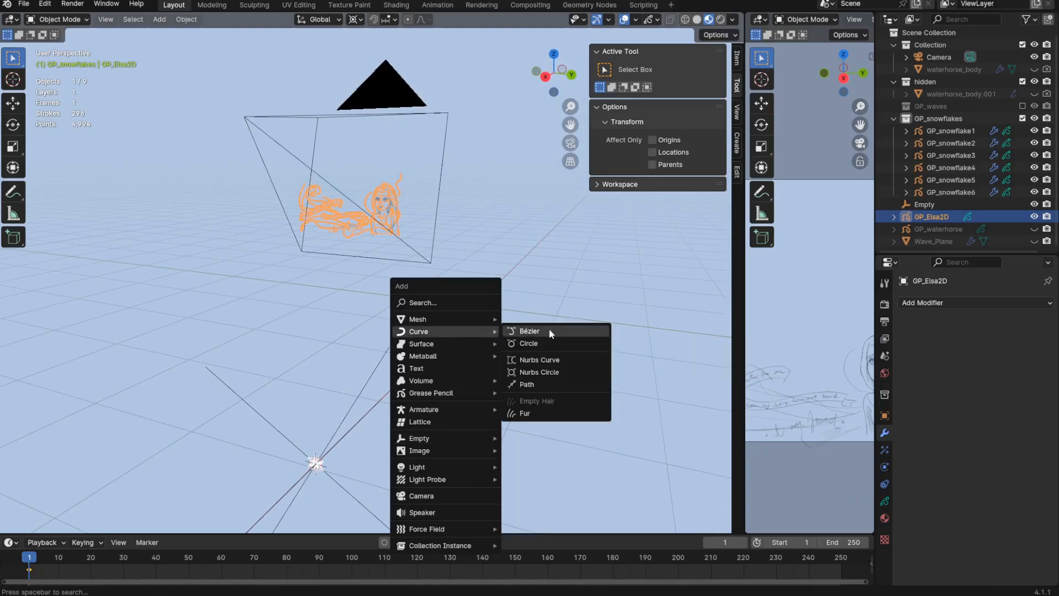
pyautogui.click(529, 331)
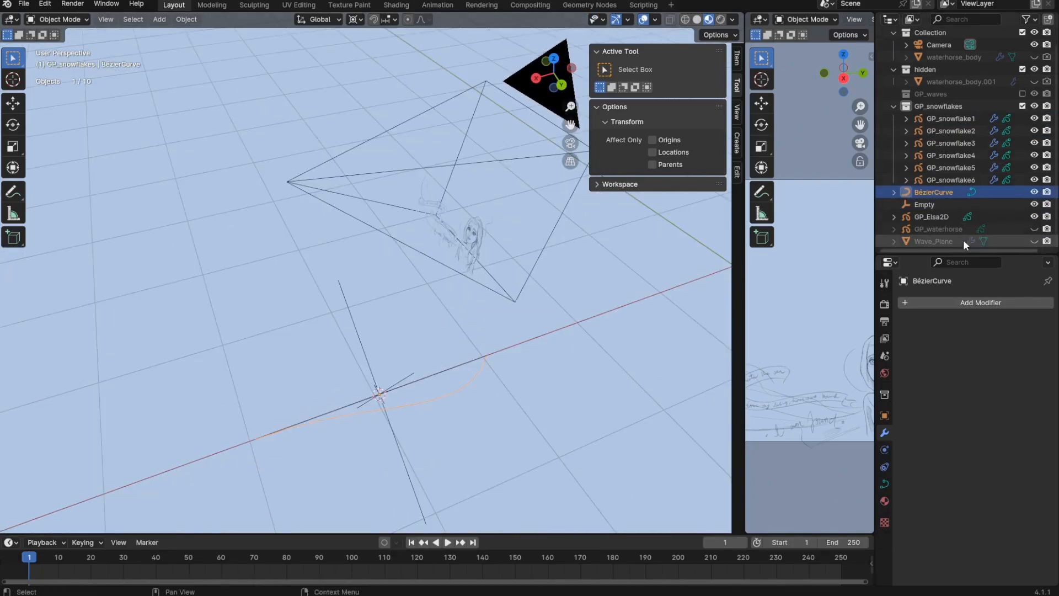
pyautogui.click(589, 4)
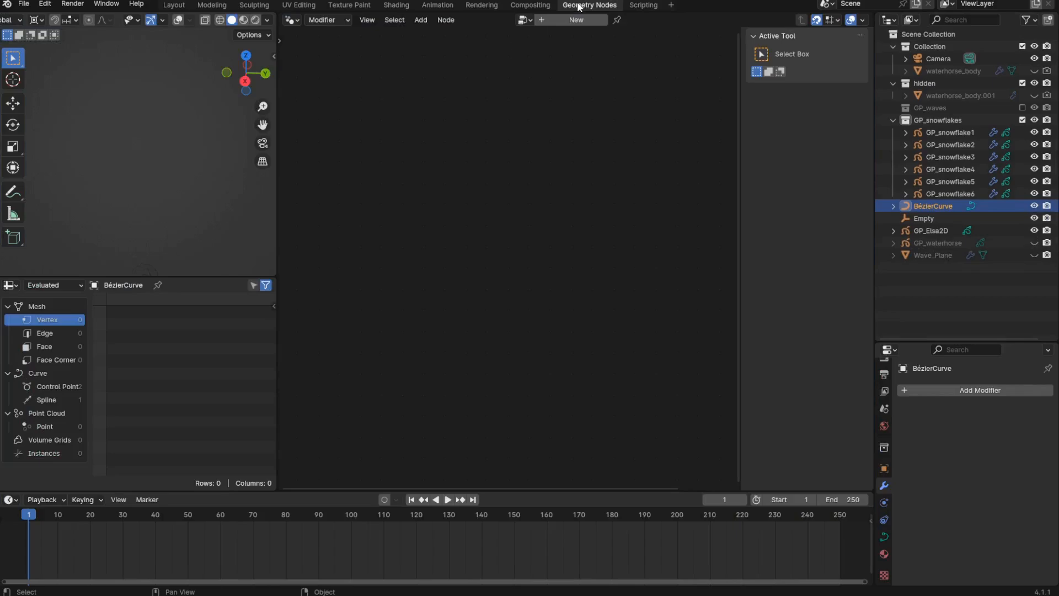
# Insert Instance on Points on the link and feed it the GP_snowflakes collection as instances.
pyautogui.click(575, 19)
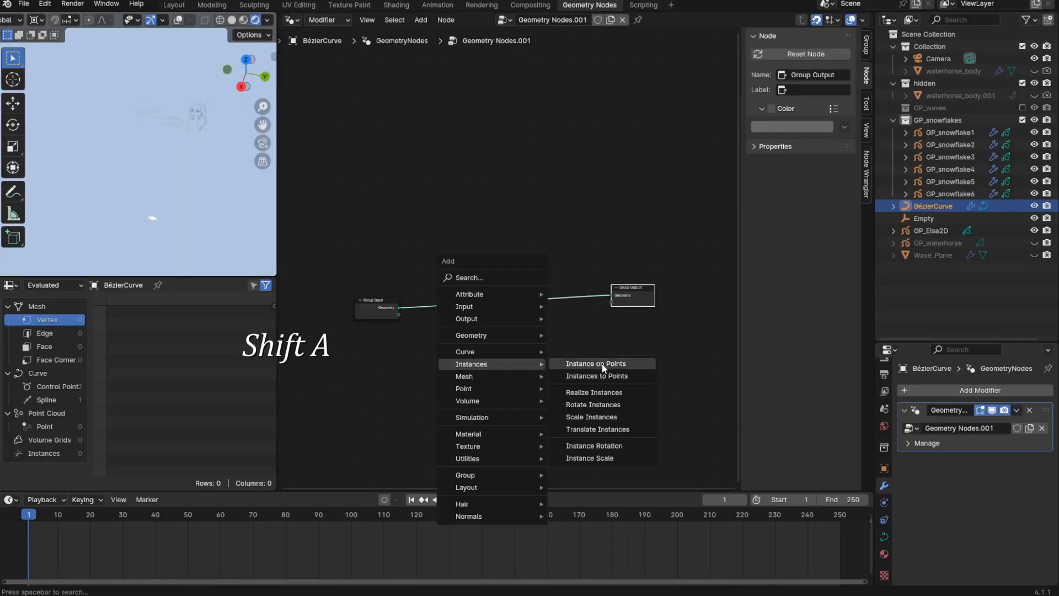
pyautogui.click(595, 363)
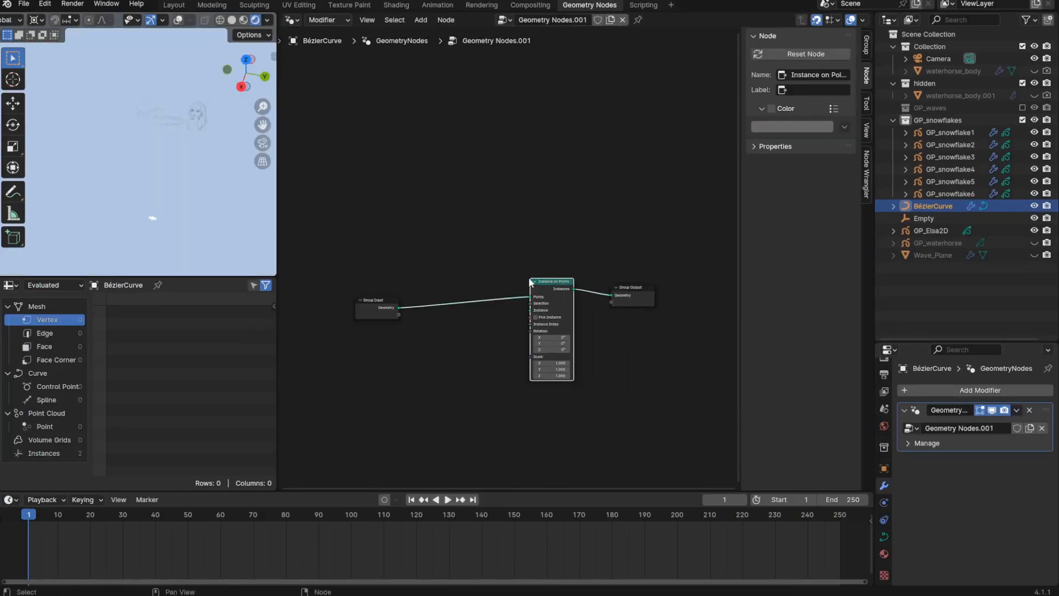
pyautogui.click(938, 120)
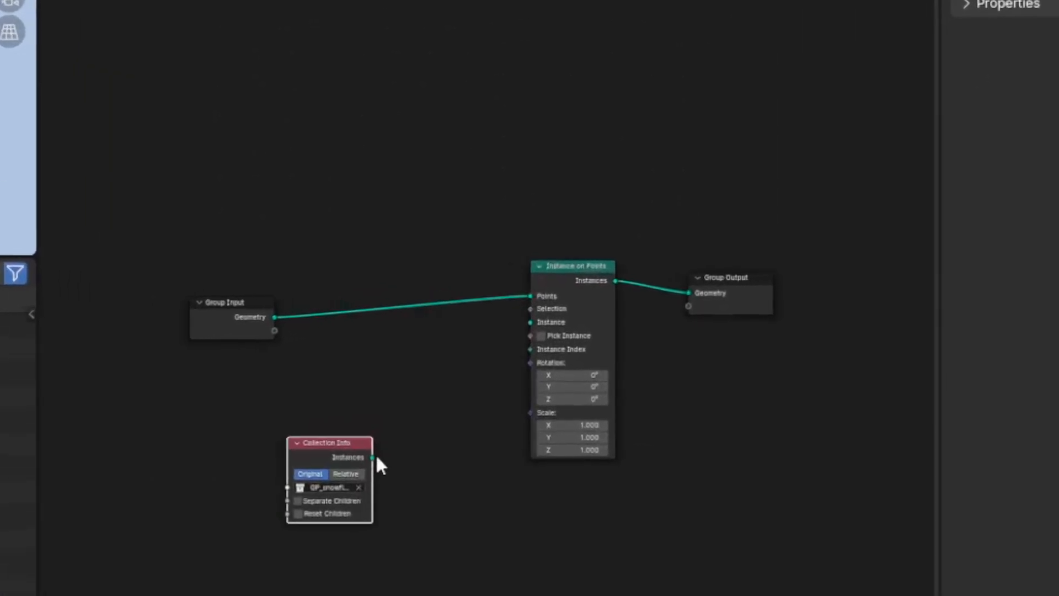
pyautogui.moveTo(368, 458); pyautogui.dragTo(531, 322)
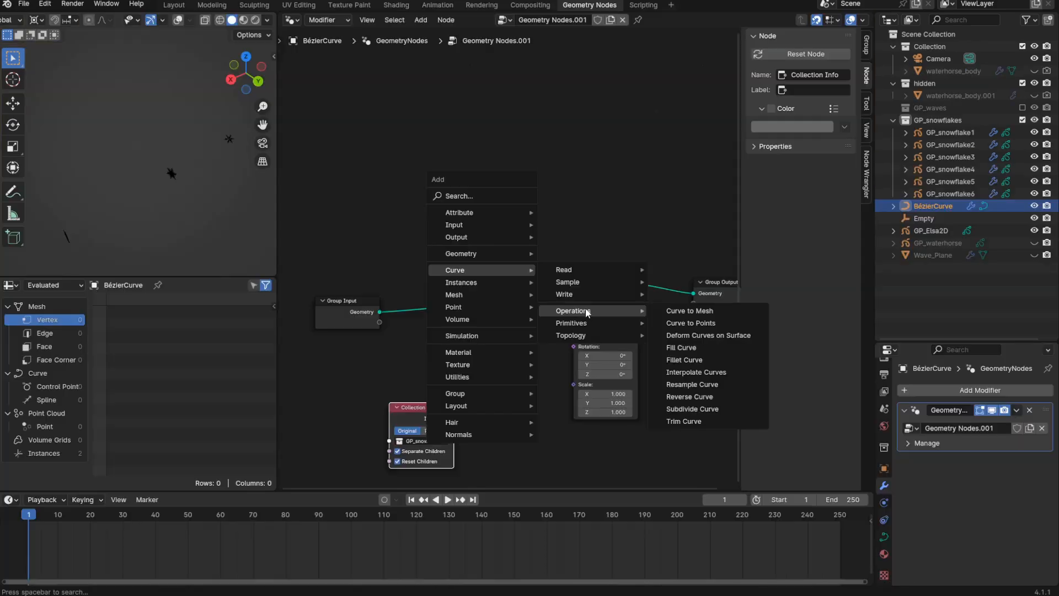
# Resample the curve into ten points before instancing, then try Distribute Points on Faces after it.
pyautogui.click(692, 384)
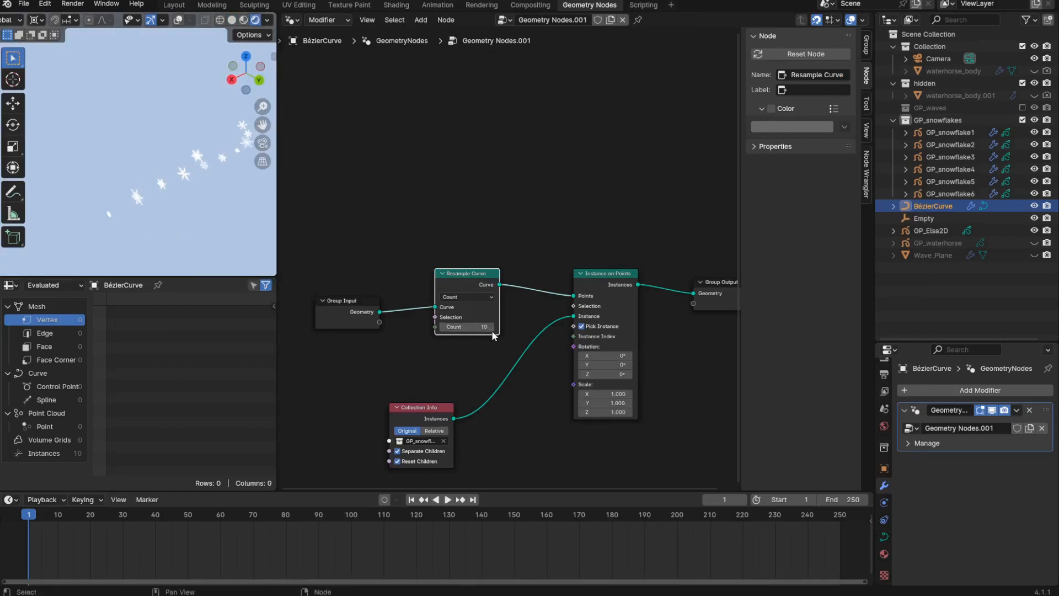
pyautogui.click(489, 327)
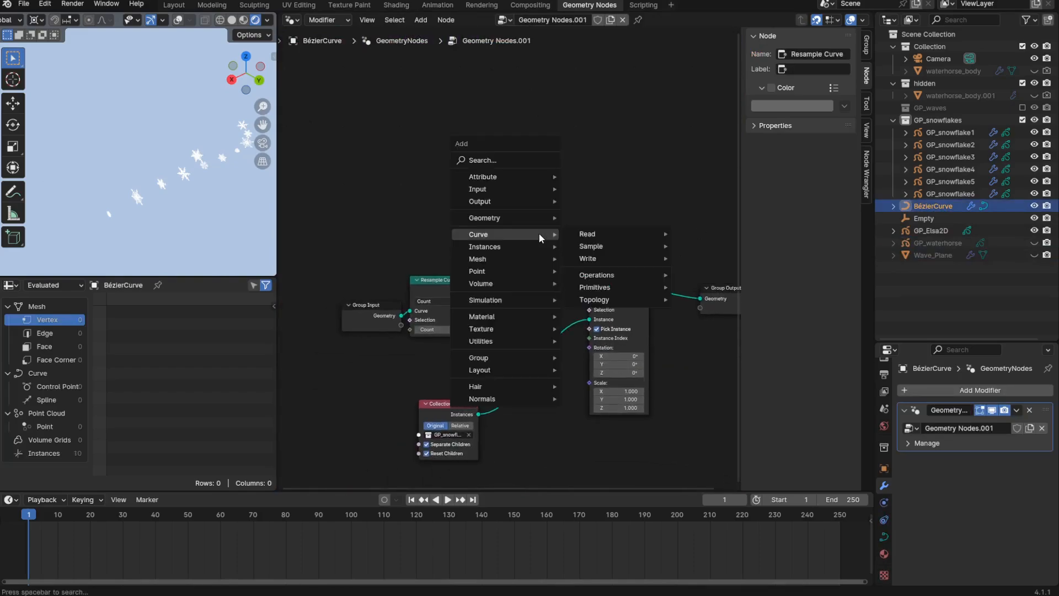
pyautogui.moveTo(477, 272)
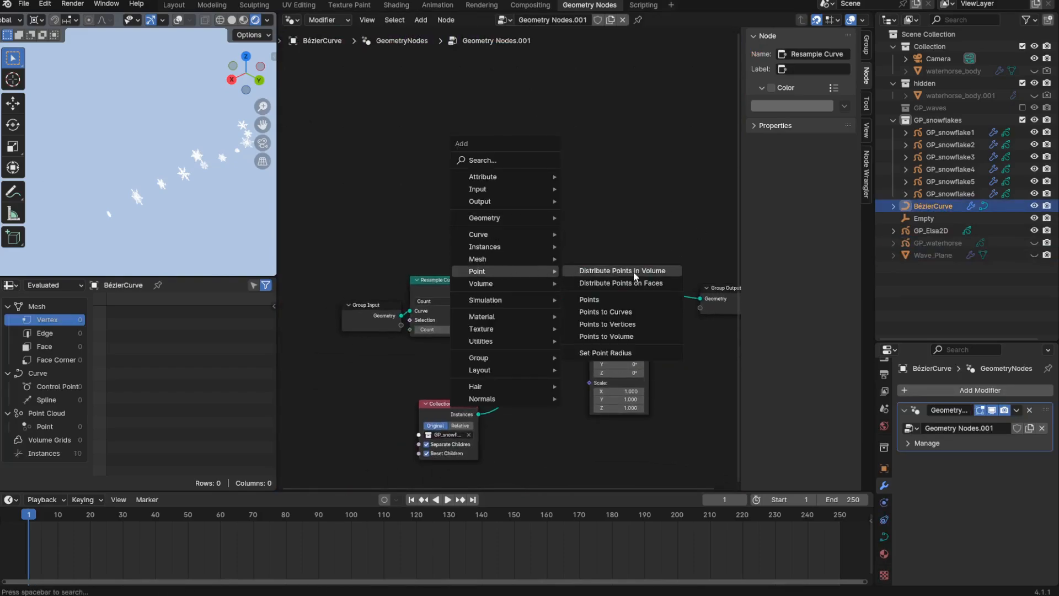
pyautogui.click(619, 282)
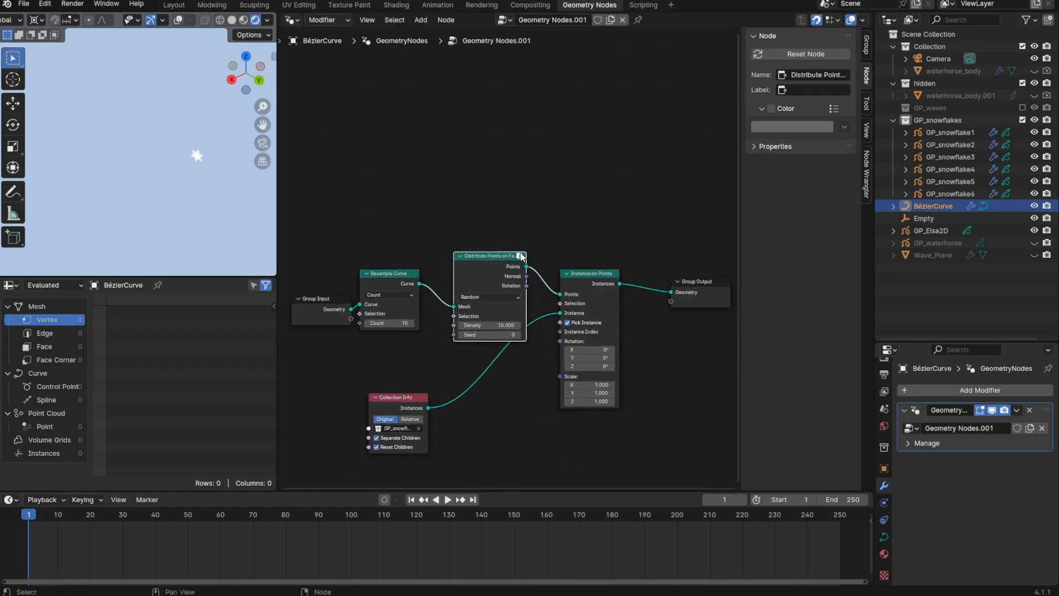
pyautogui.click(388, 274)
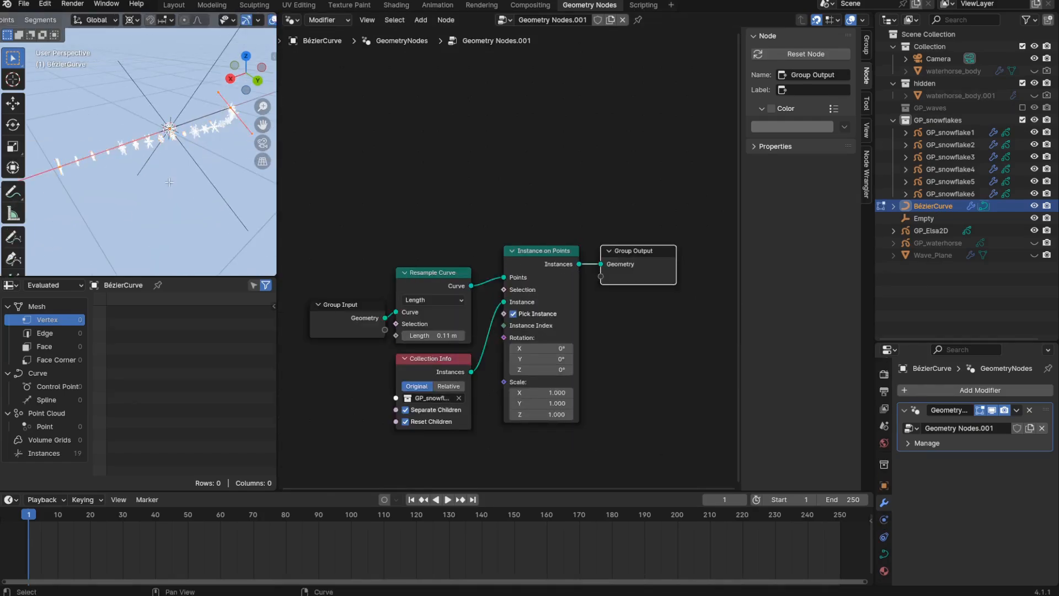
# Space flakes by Length on Resample Curve and shrink instances to 0.29 scale around the portrait.
pyautogui.click(12, 141)
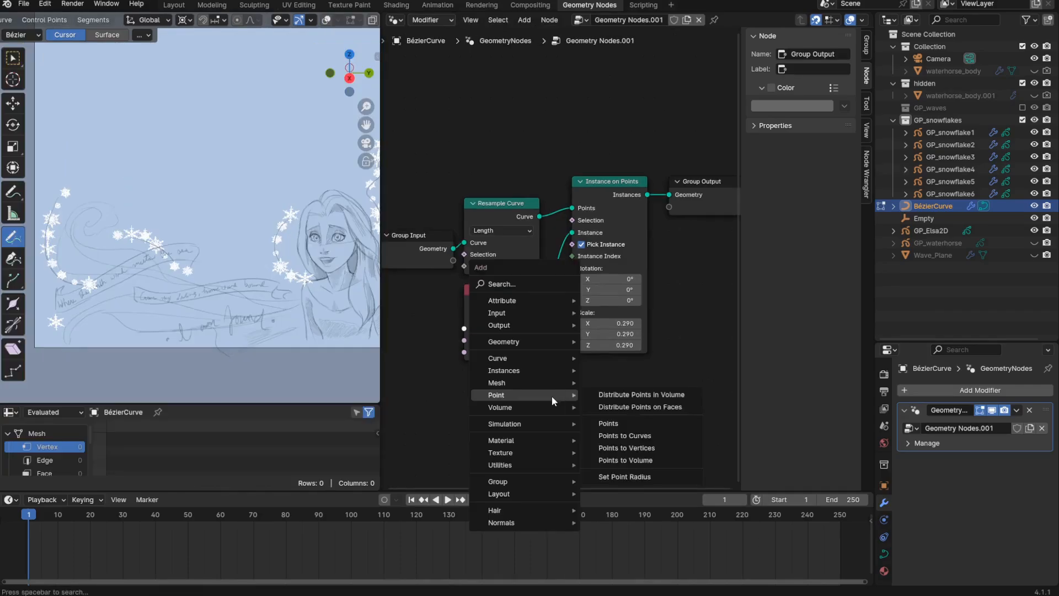
# Drive instance Scale with a Random Value node between 0.3 and 0.5.
pyautogui.write('ran')
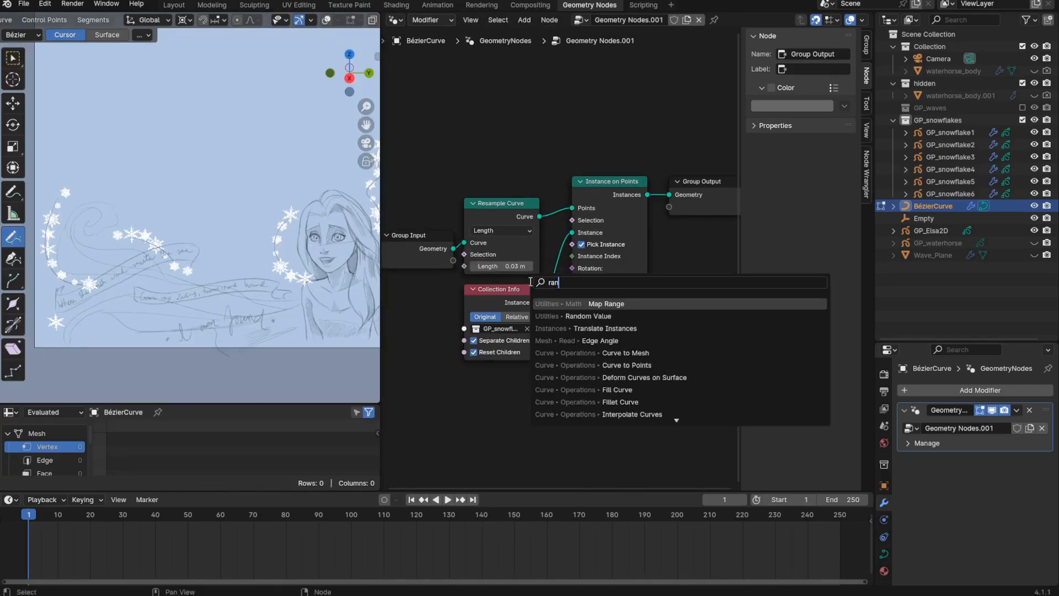
pyautogui.click(585, 316)
pyautogui.write('0.20')
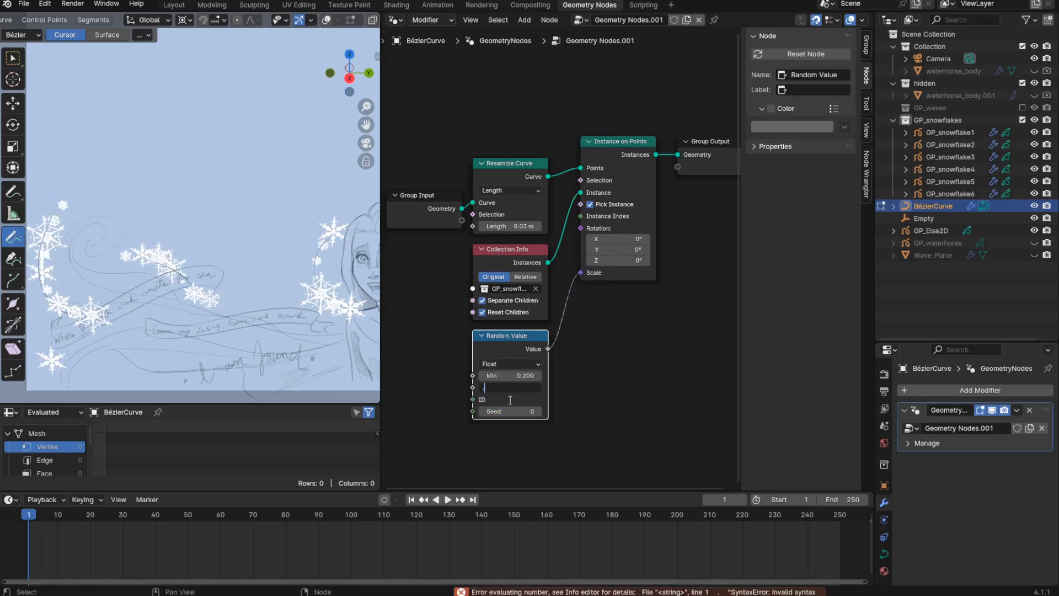
pyautogui.write('0.400')
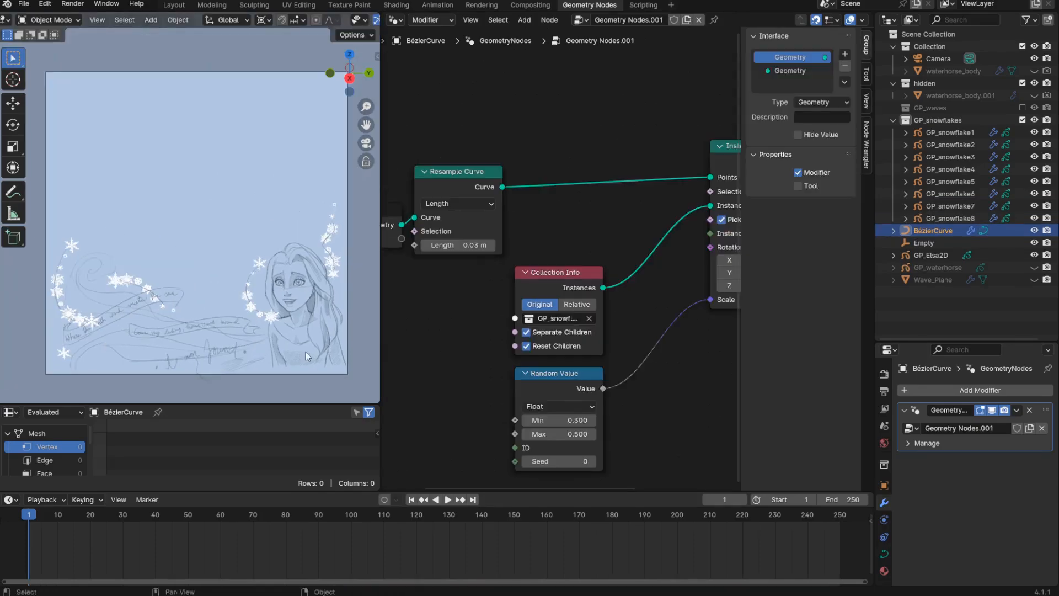
# Draw extra Bézier curves in Edit Mode so flakes surround the portrait, then try another seed.
pyautogui.press('Tab')
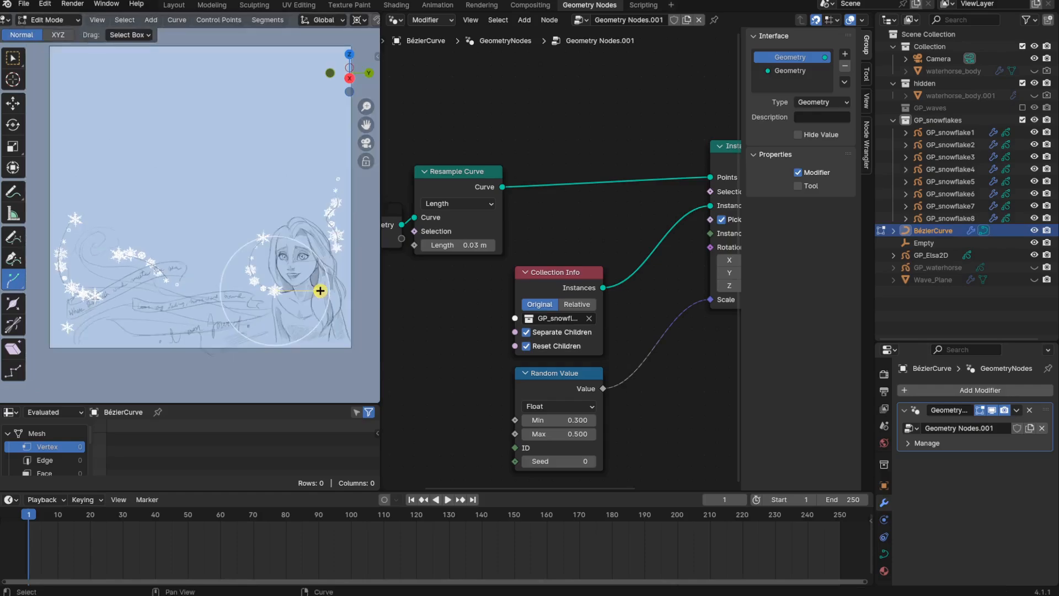
pyautogui.moveTo(320, 291); pyautogui.dragTo(157, 331)
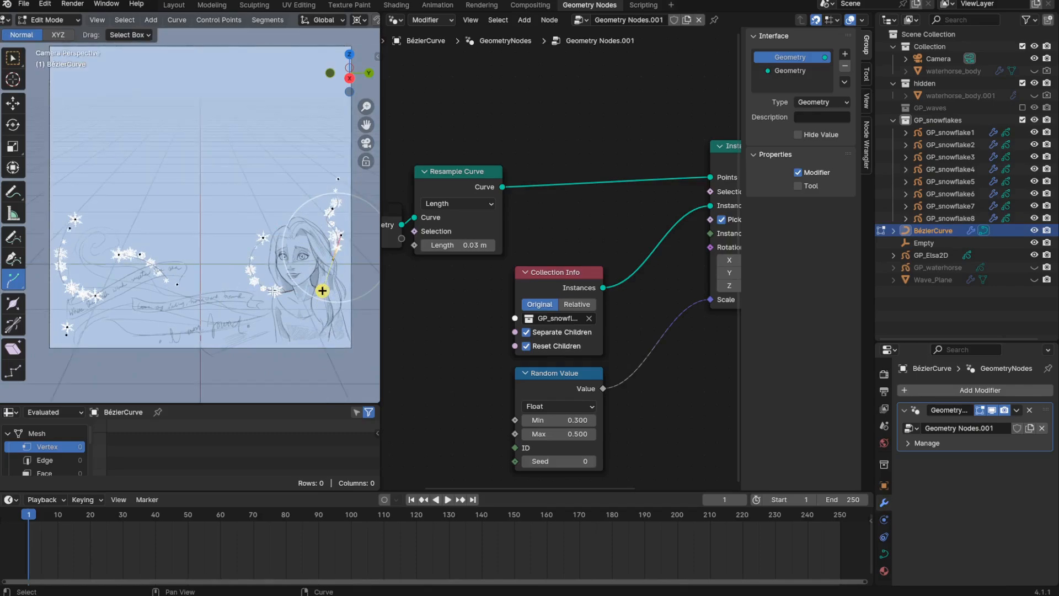
pyautogui.press('g')
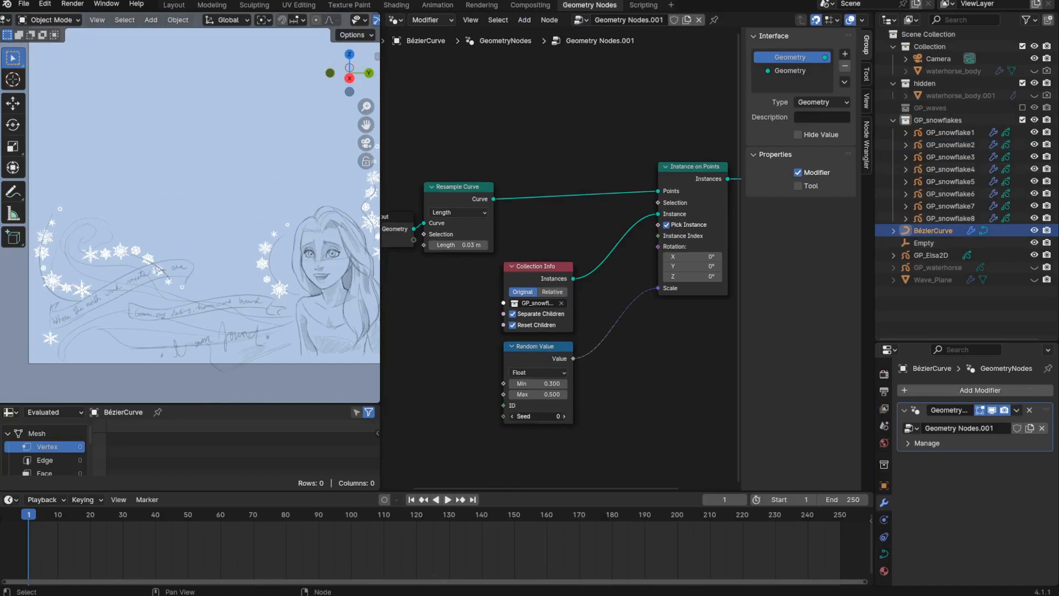
pyautogui.click(538, 416)
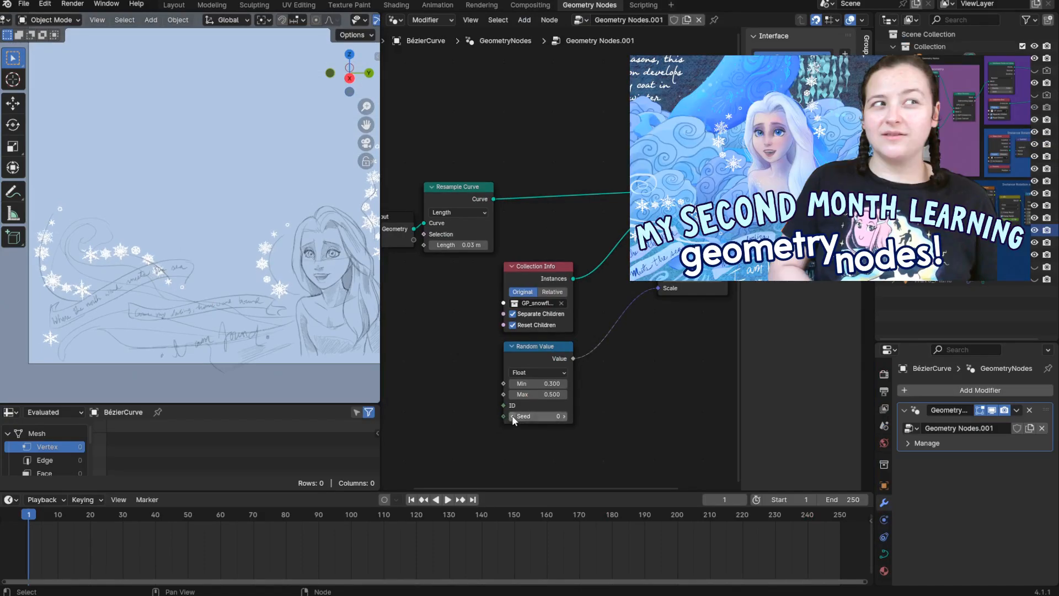
pyautogui.click(511, 416)
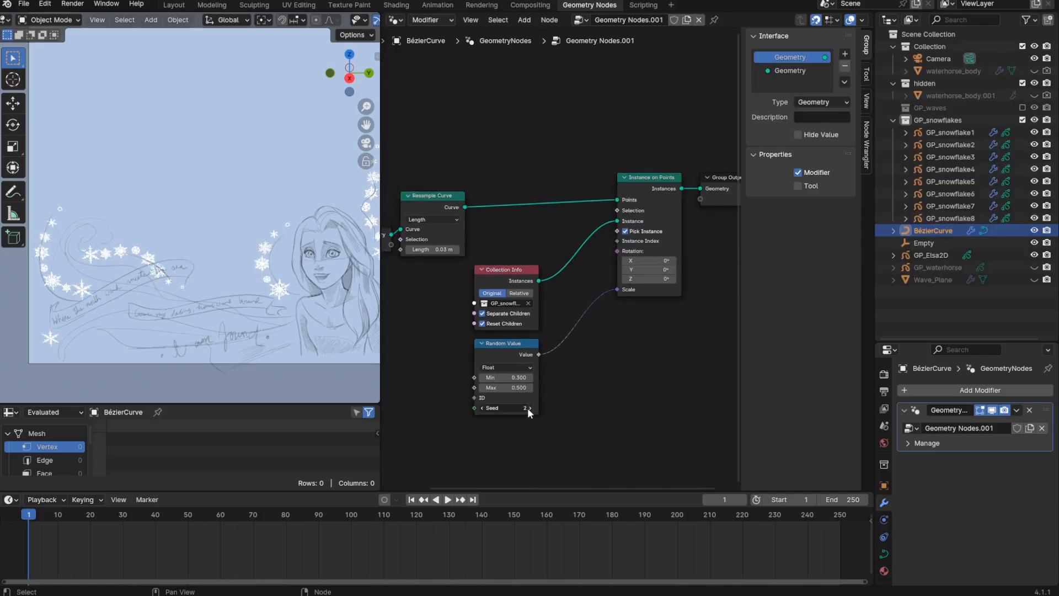
# Set Random Value Max 0.475 with seed 21 and play back the timeline to preview.
pyautogui.moveTo(503, 408); pyautogui.dragTo(523, 408)
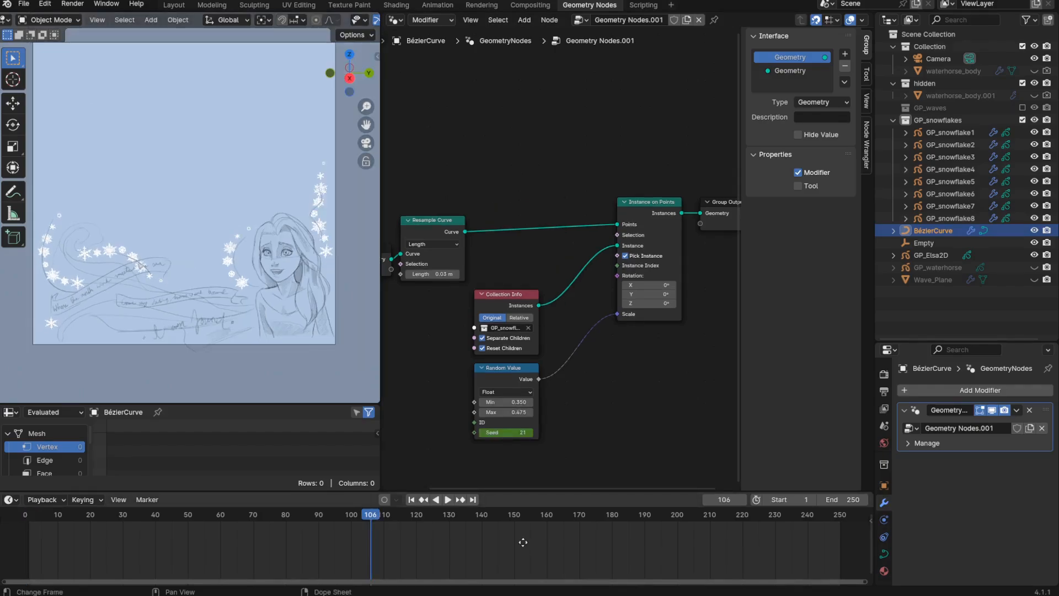
pyautogui.click(446, 498)
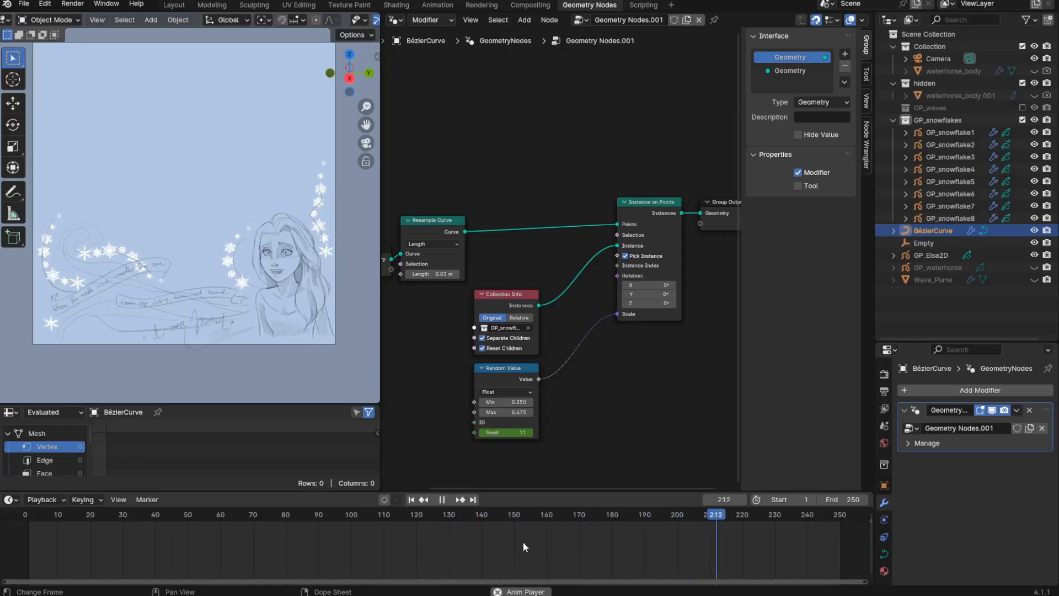
pyautogui.click(212, 514)
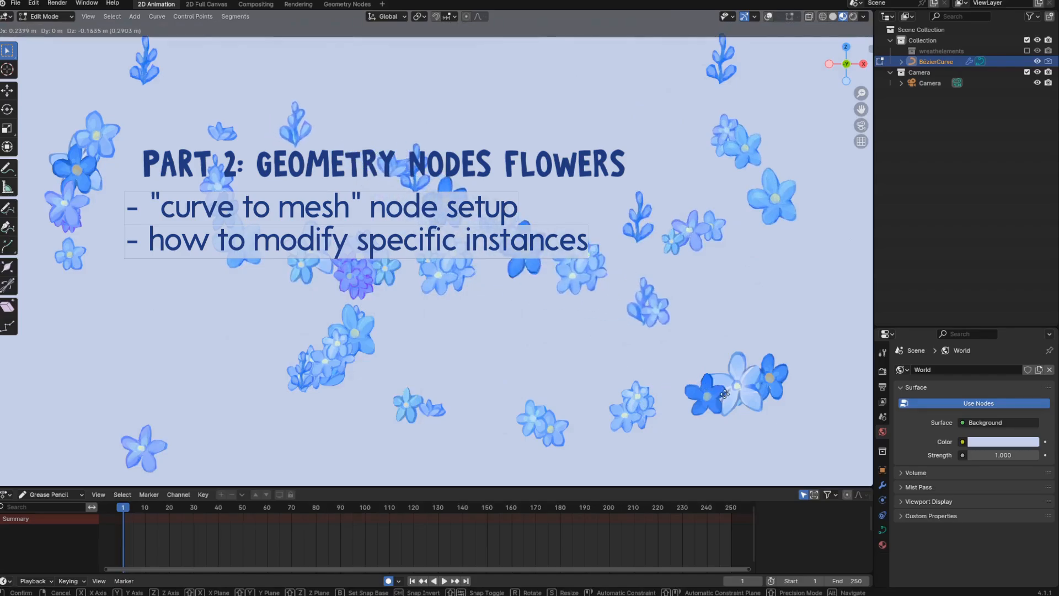
# Preview a wreath node in the viewport and change the flower scatter's random seed.
pyautogui.click(584, 4)
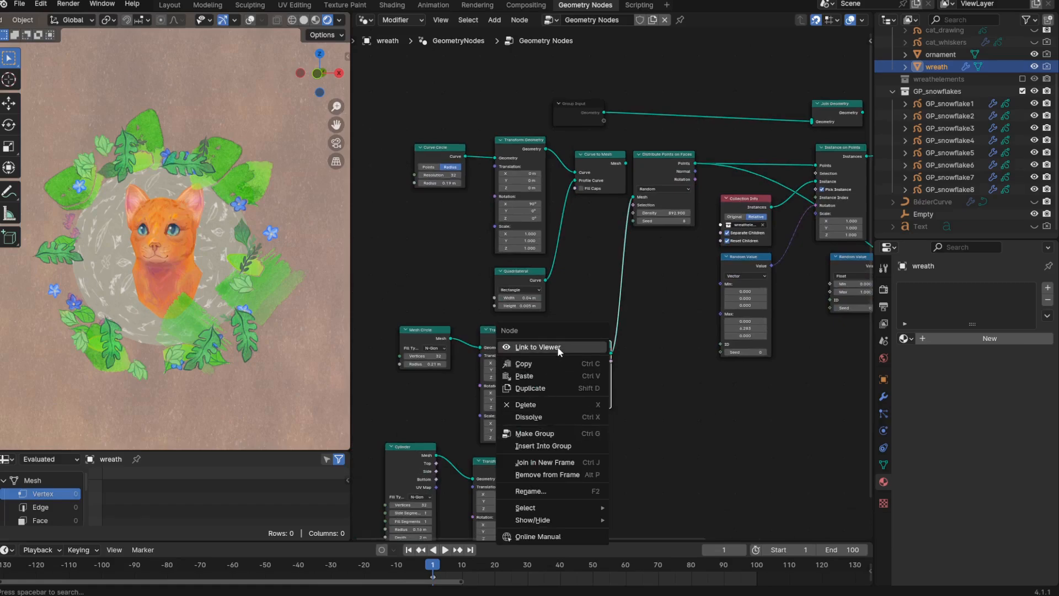
pyautogui.click(538, 347)
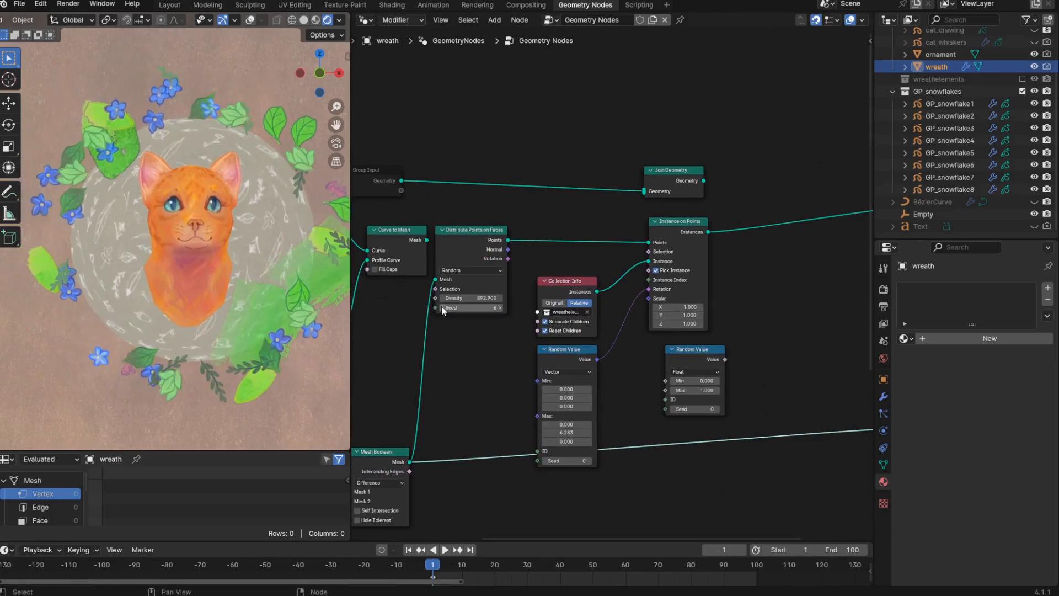
pyautogui.click(473, 308)
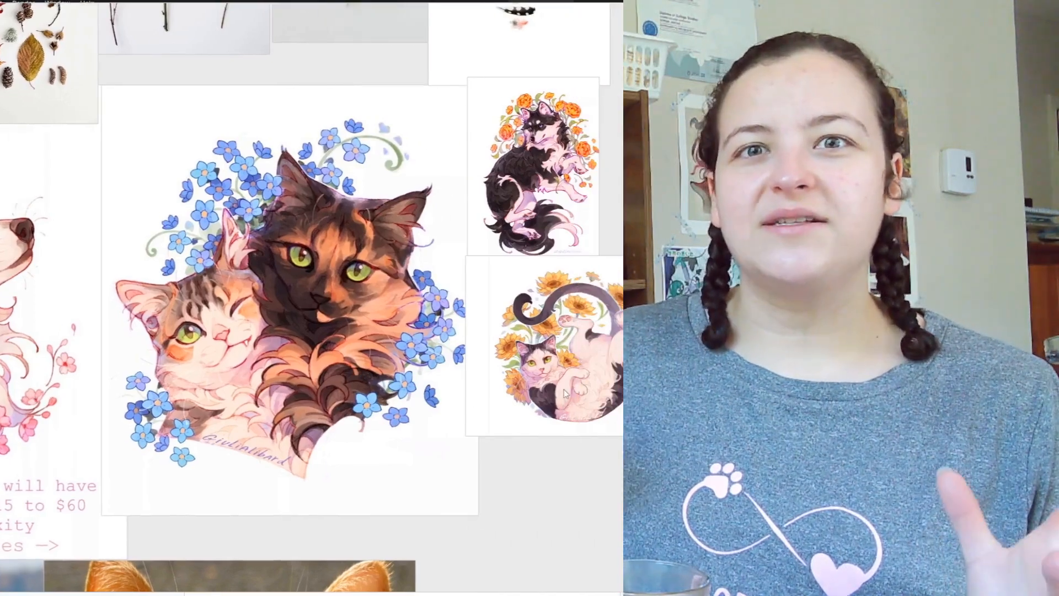
pyautogui.scroll(-3)
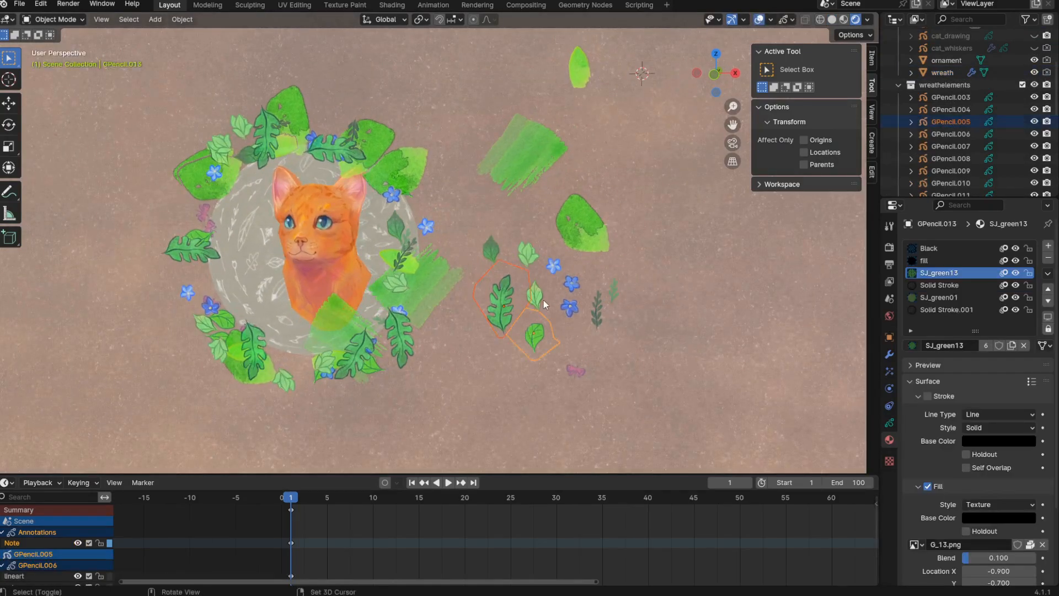
# Delete the selected leaf and flower drawings and enter Draw Mode on GPencil.011.
pyautogui.press('x')
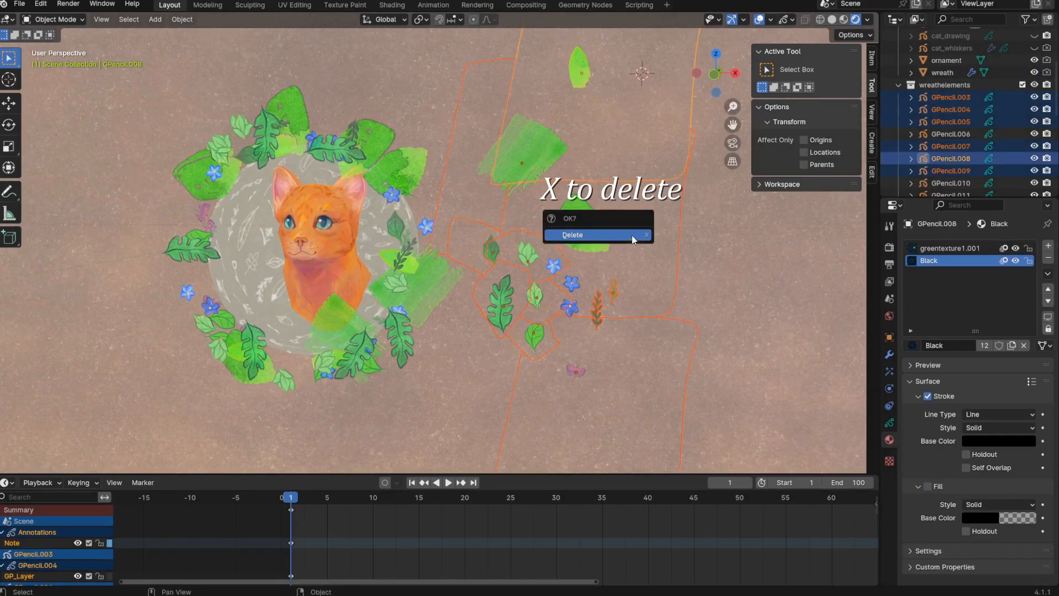
pyautogui.click(573, 234)
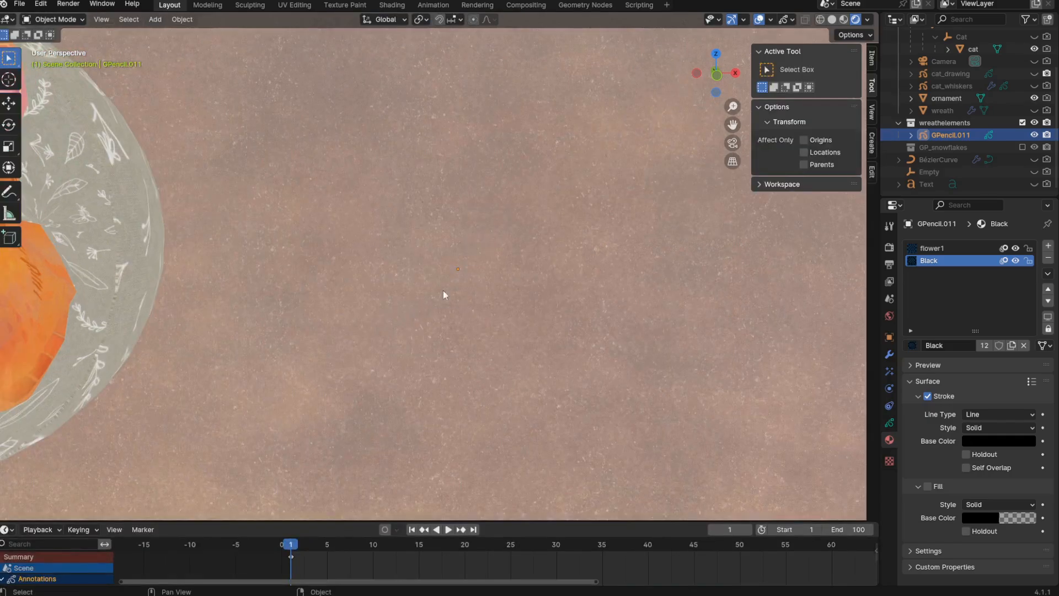
pyautogui.click(53, 19)
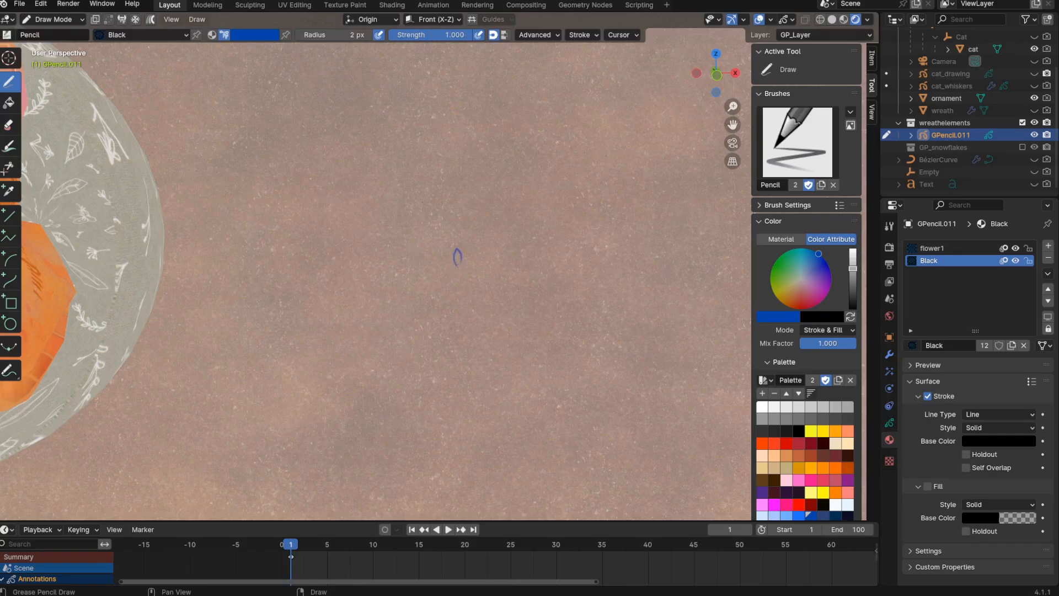
# Sketch the flower outline with the Pencil brush and add a new empty material slot for it.
pyautogui.click(431, 19)
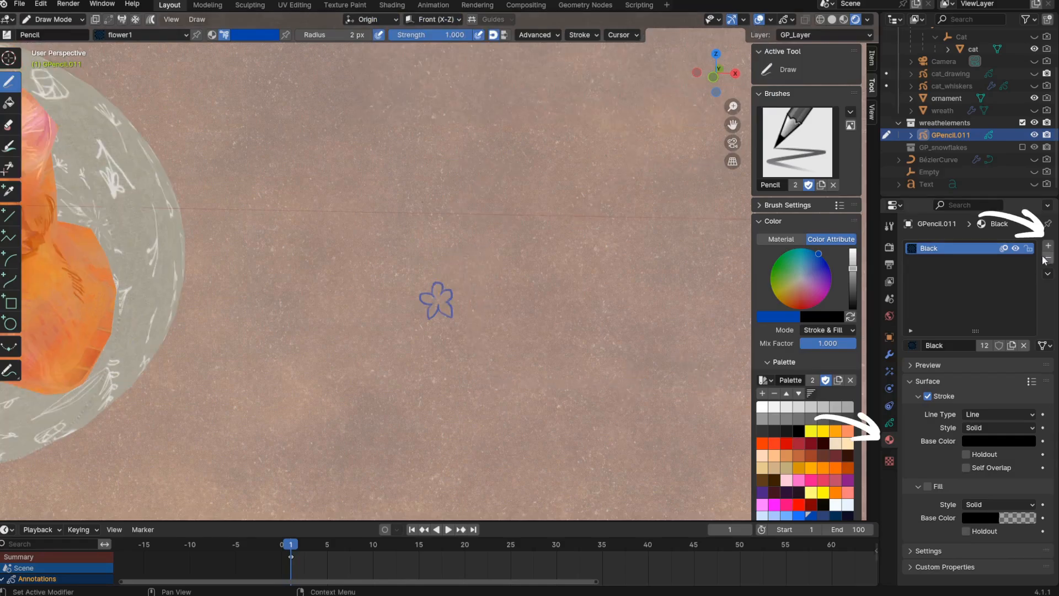
pyautogui.click(1049, 245)
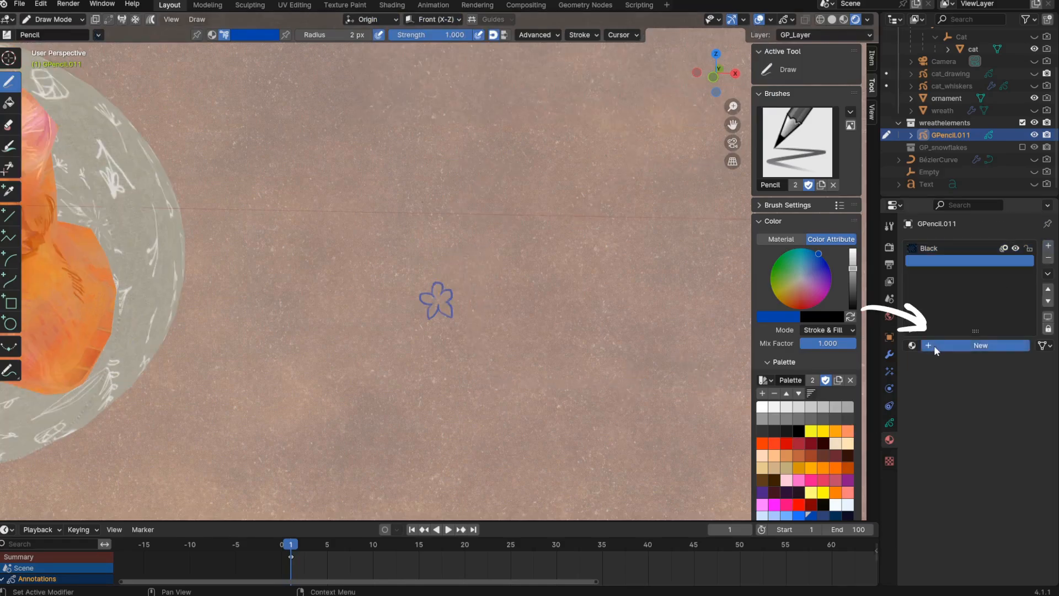
pyautogui.click(980, 345)
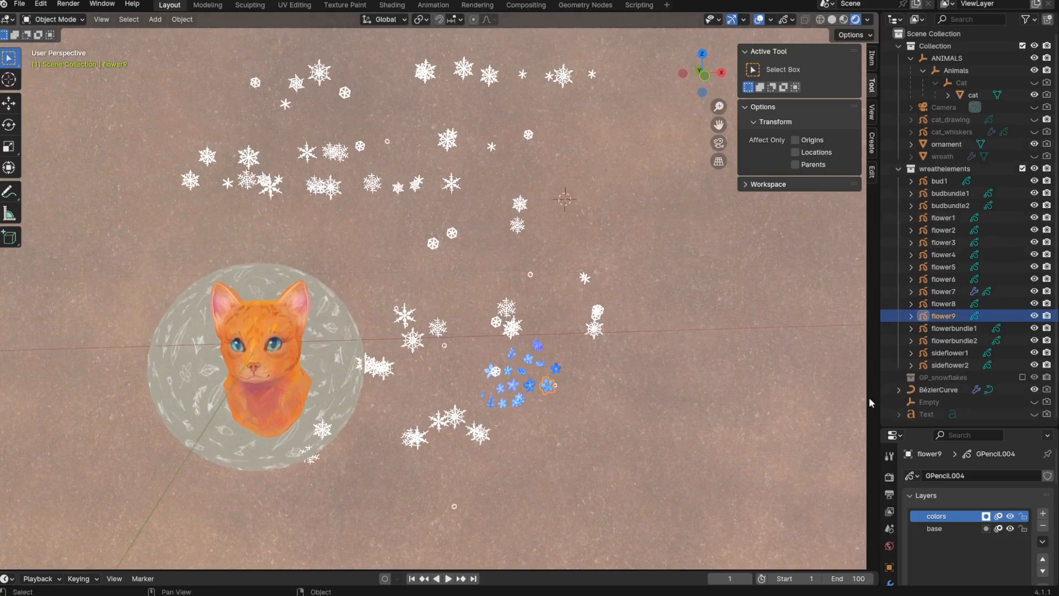
pyautogui.click(585, 5)
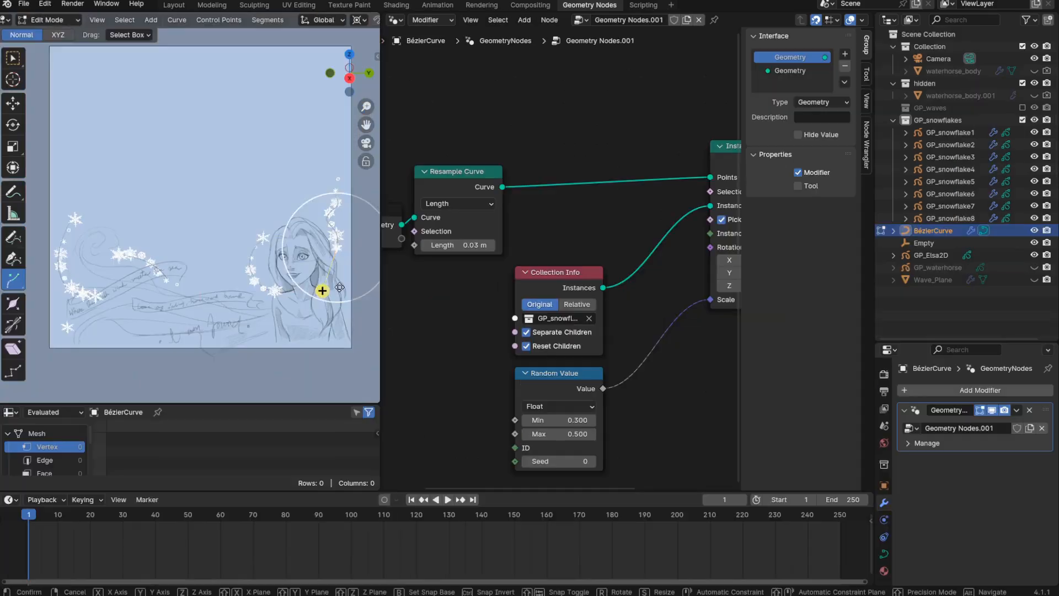
# Draw two snowflake-scattering curves beside the figure, then delete unwanted curve vertices.
pyautogui.moveTo(322, 290); pyautogui.dragTo(347, 312)
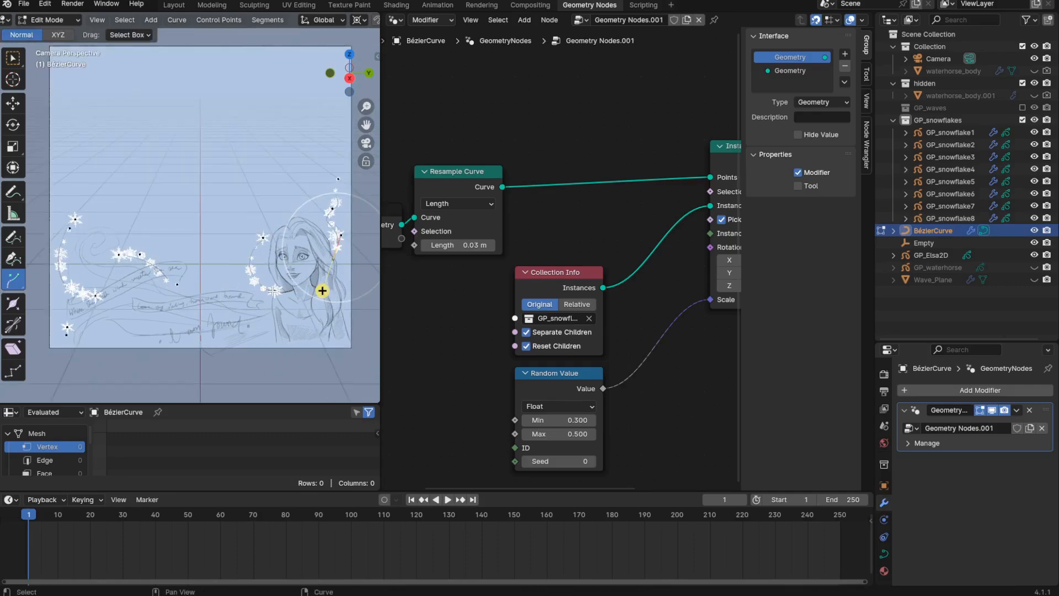
pyautogui.moveTo(322, 290); pyautogui.dragTo(295, 348)
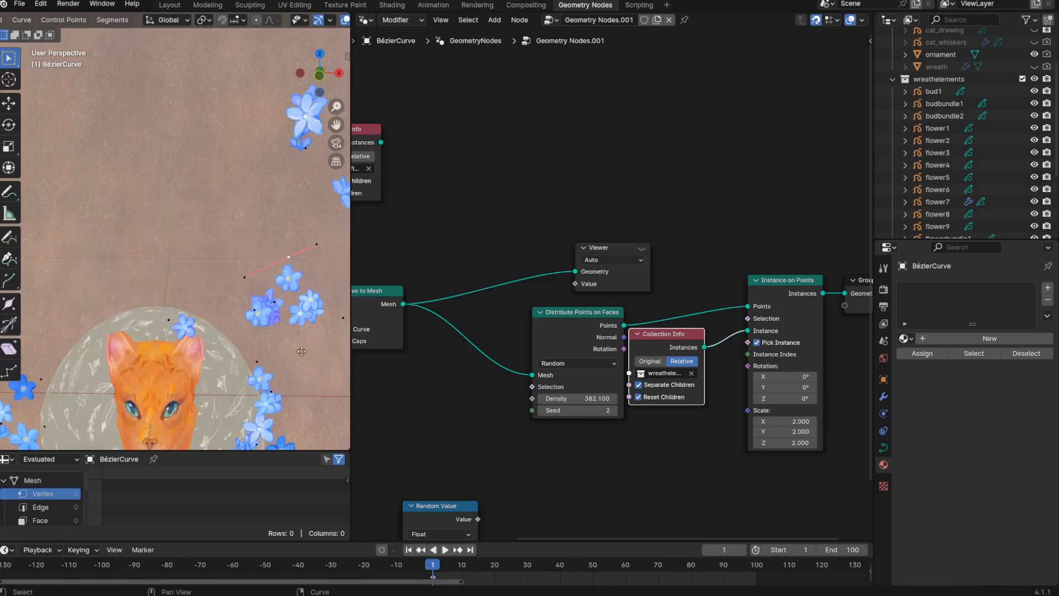
pyautogui.moveTo(302, 351); pyautogui.dragTo(129, 132)
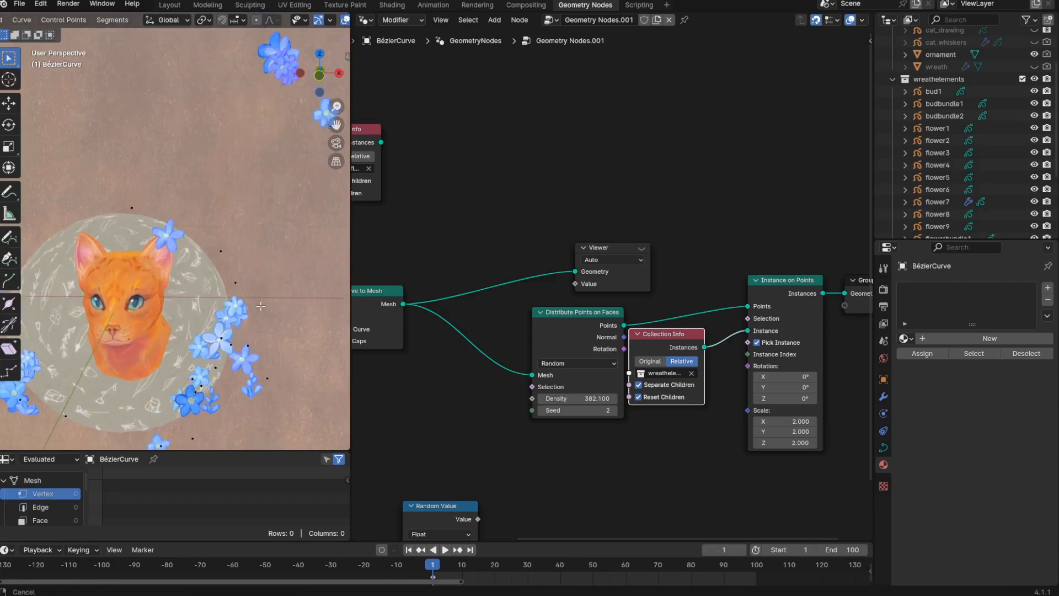
pyautogui.press('x')
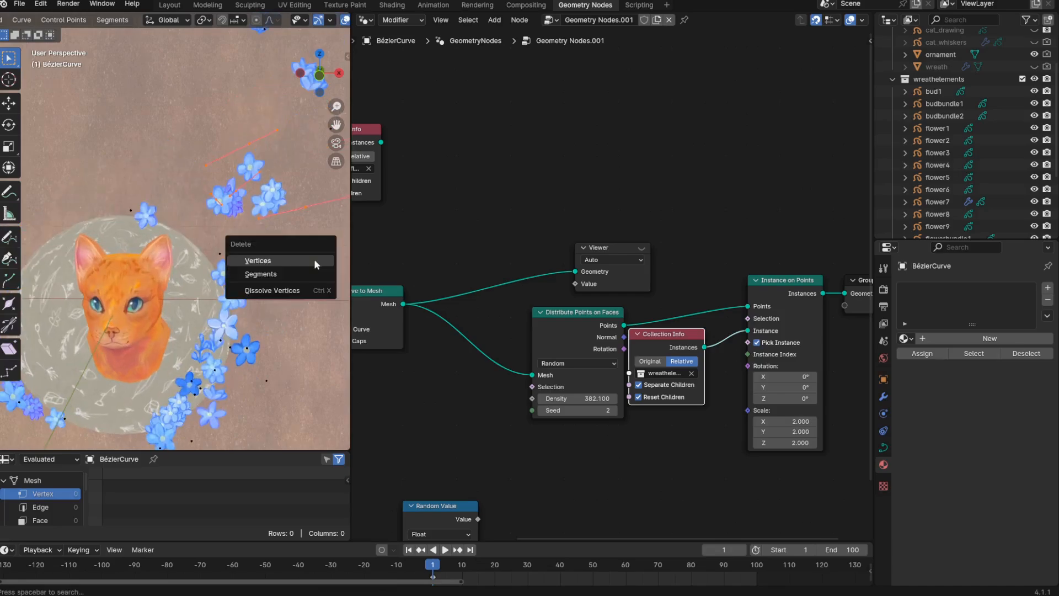
pyautogui.click(258, 260)
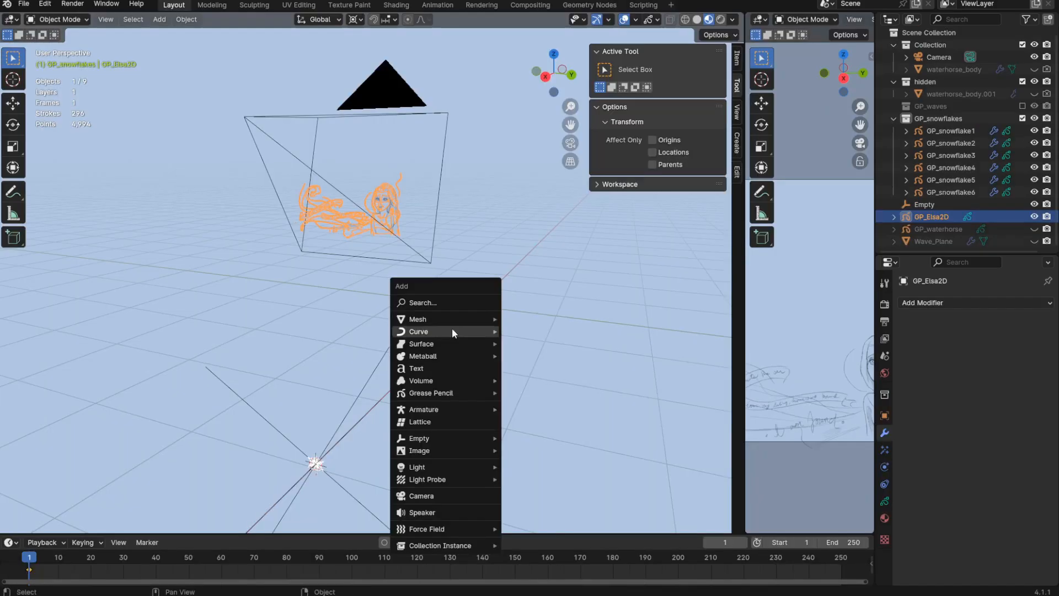
pyautogui.moveTo(418, 331)
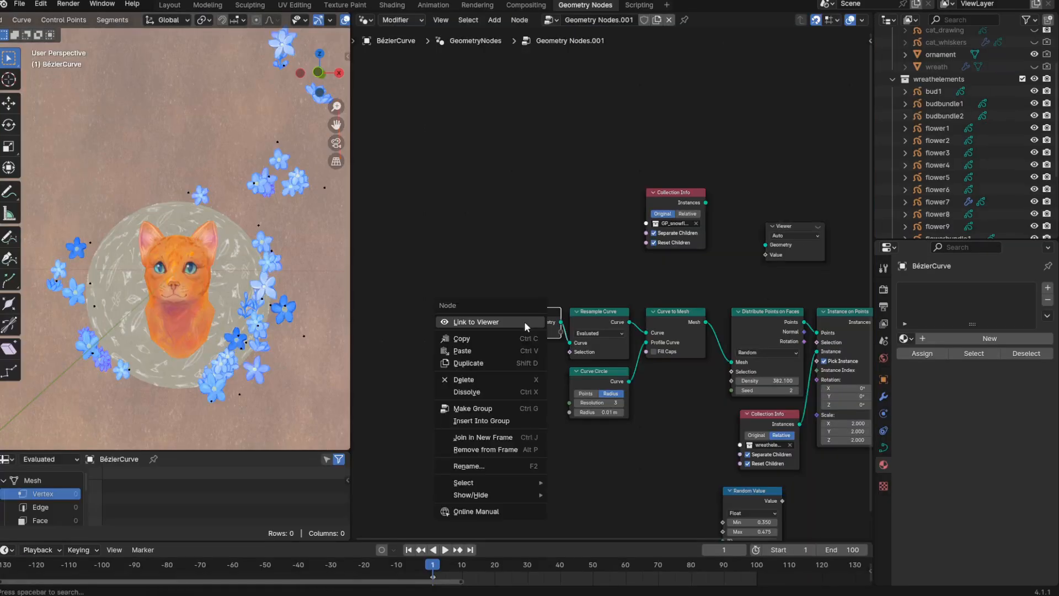
# Link the Resample Curve node to the Viewer to show only the drawn curves.
pyautogui.click(475, 321)
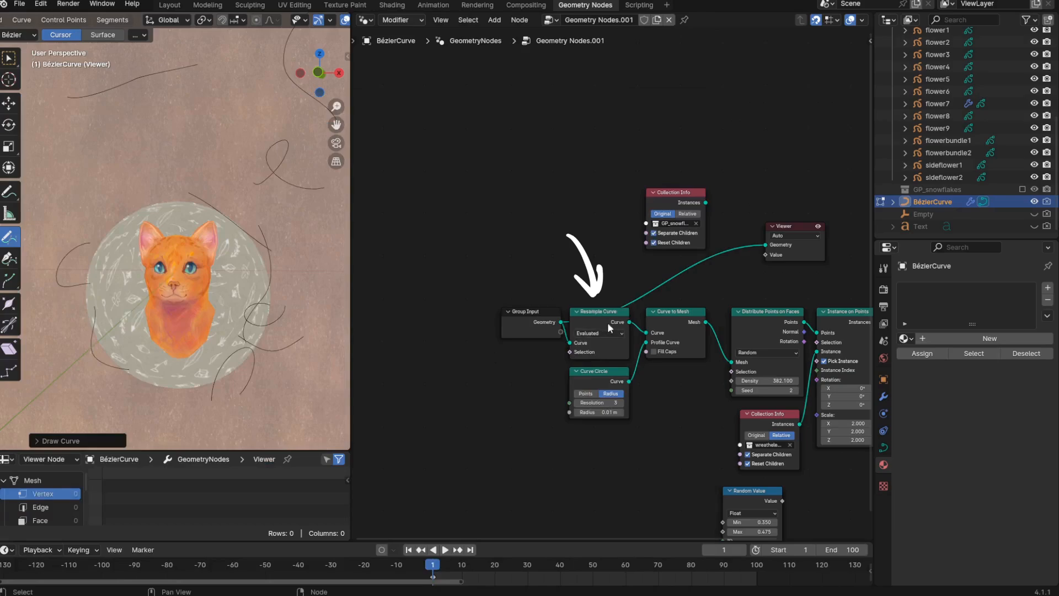
pyautogui.rightClick(601, 328)
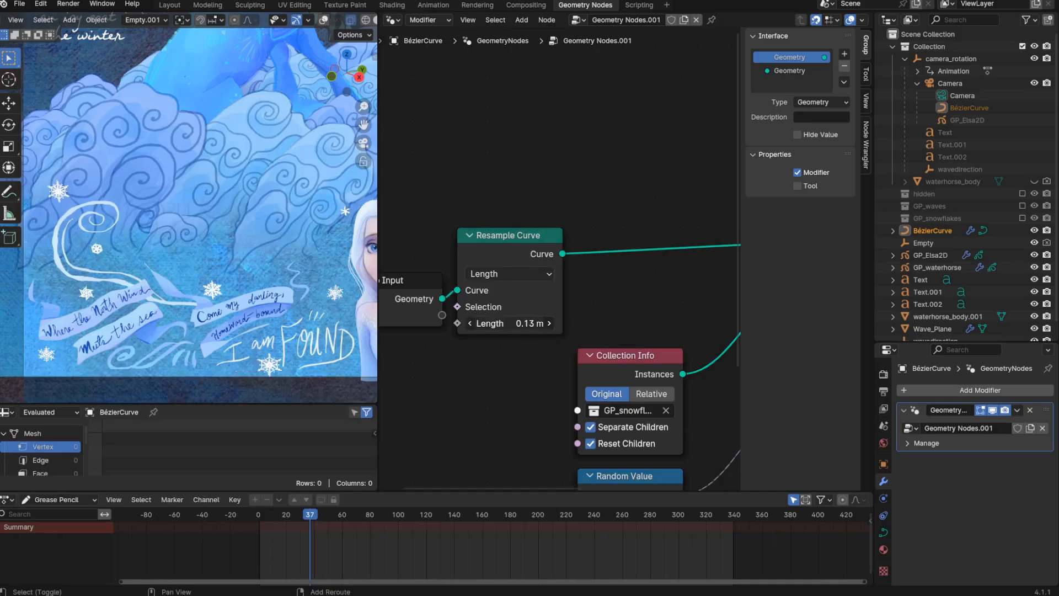
# Switch Resample Curve from Length to Count mode and settle the count at 10.
pyautogui.click(513, 323)
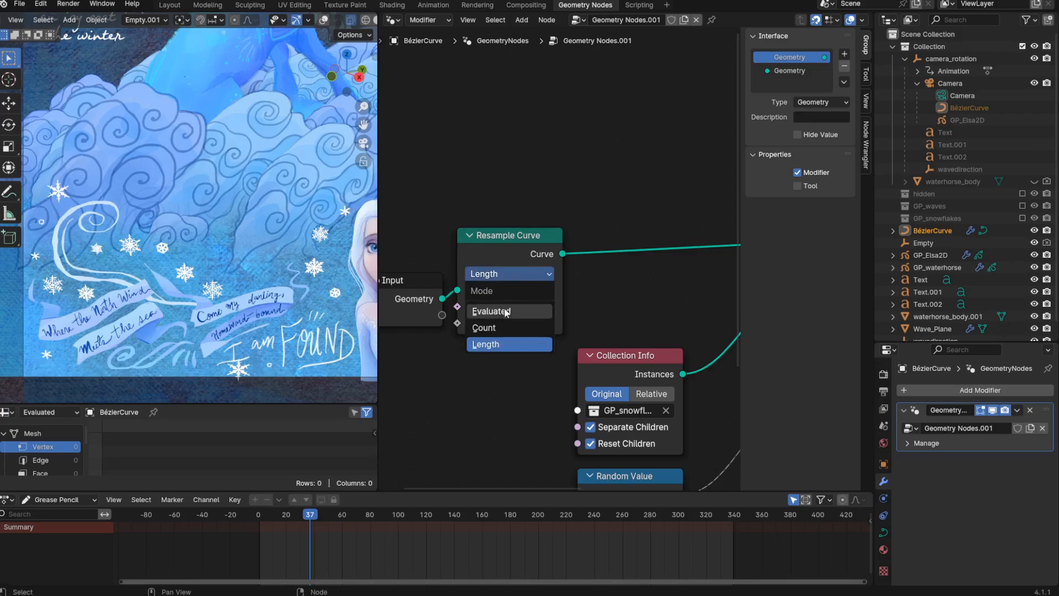
pyautogui.click(483, 327)
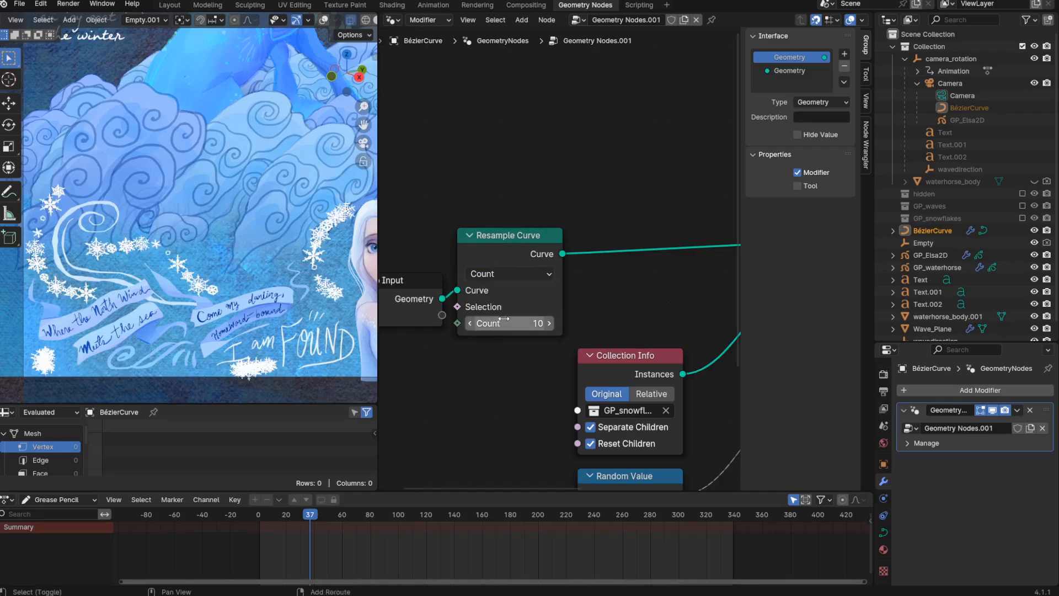
pyautogui.click(507, 323)
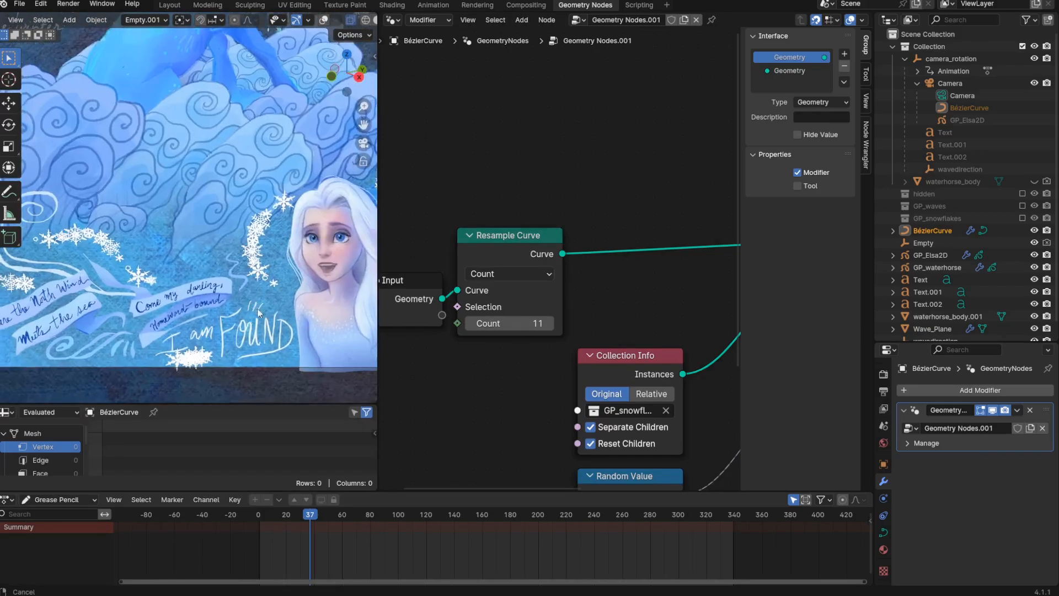
pyautogui.click(508, 274)
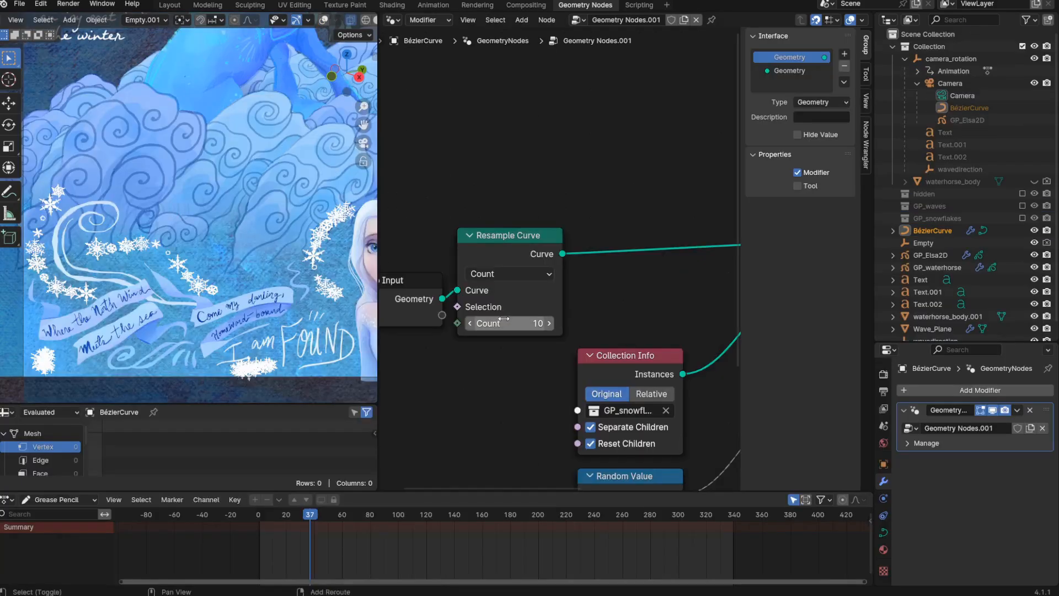
pyautogui.click(508, 323)
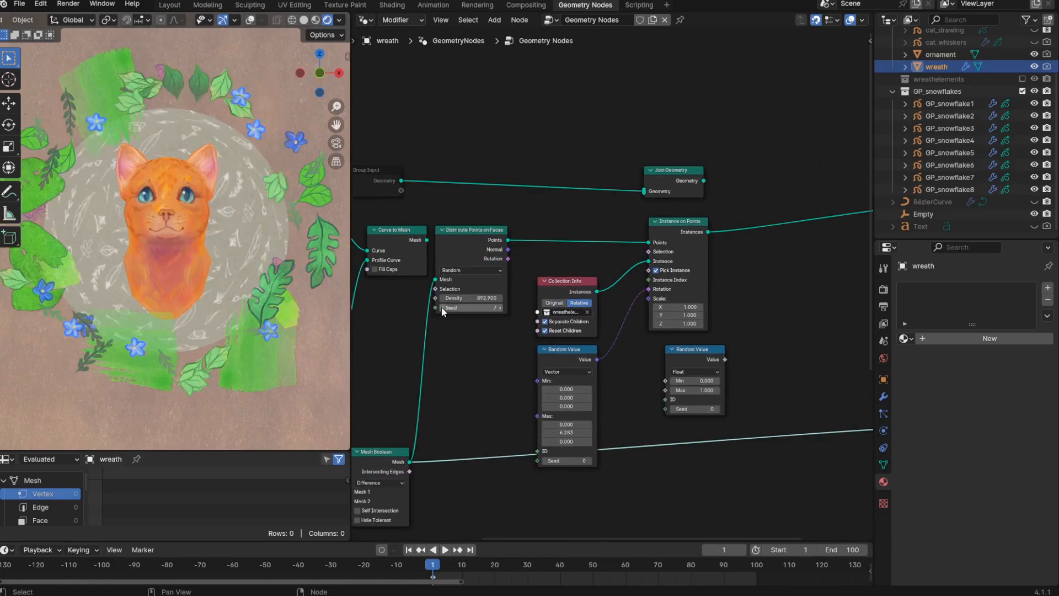
# Adjust the random seed of the wreath's Distribute Points on Faces scatter.
pyautogui.click(451, 308)
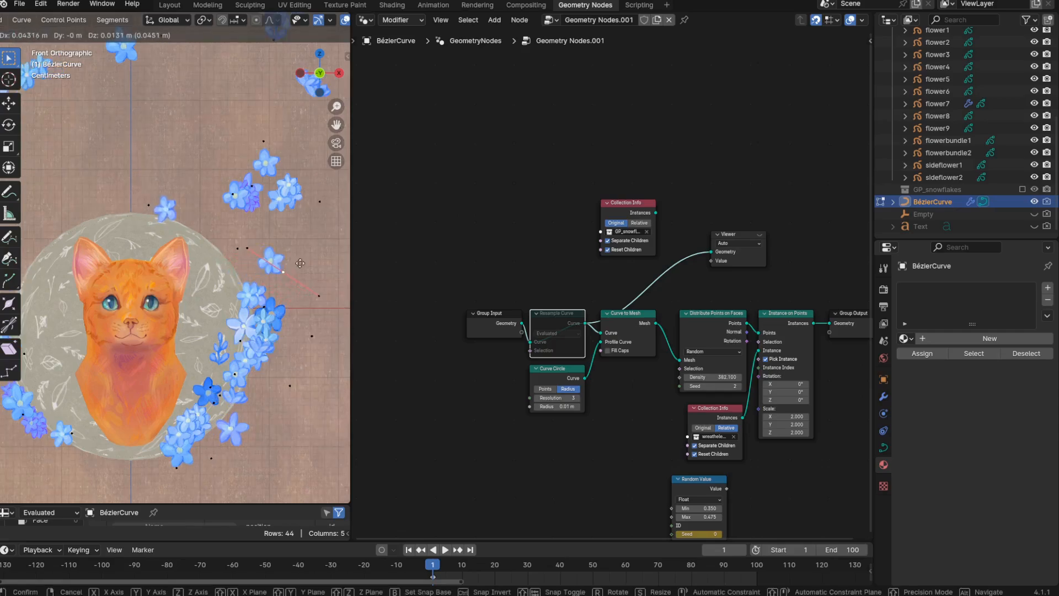
# Grab and rotate Bézier control points so the blossoms hug the portrait circle.
pyautogui.moveTo(299, 262); pyautogui.dragTo(301, 308)
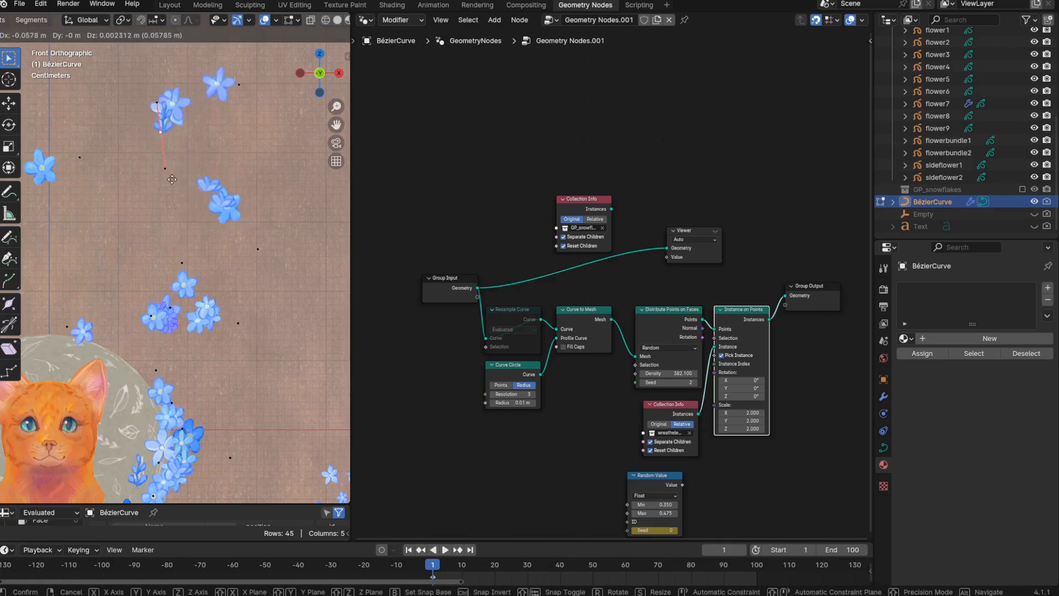
pyautogui.moveTo(172, 179); pyautogui.dragTo(172, 264)
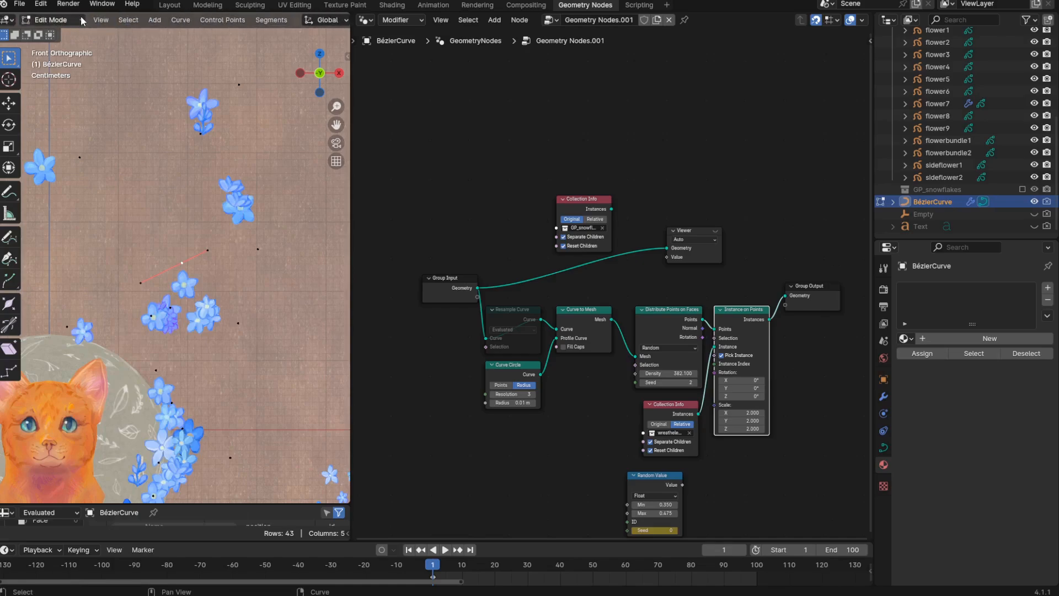
pyautogui.click(128, 20)
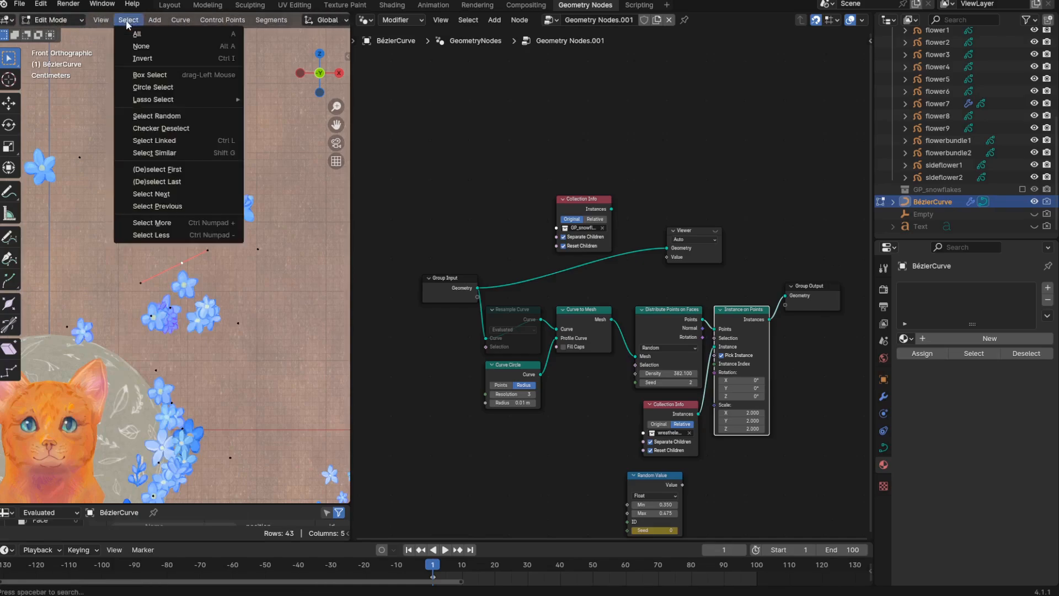
pyautogui.moveTo(155, 152)
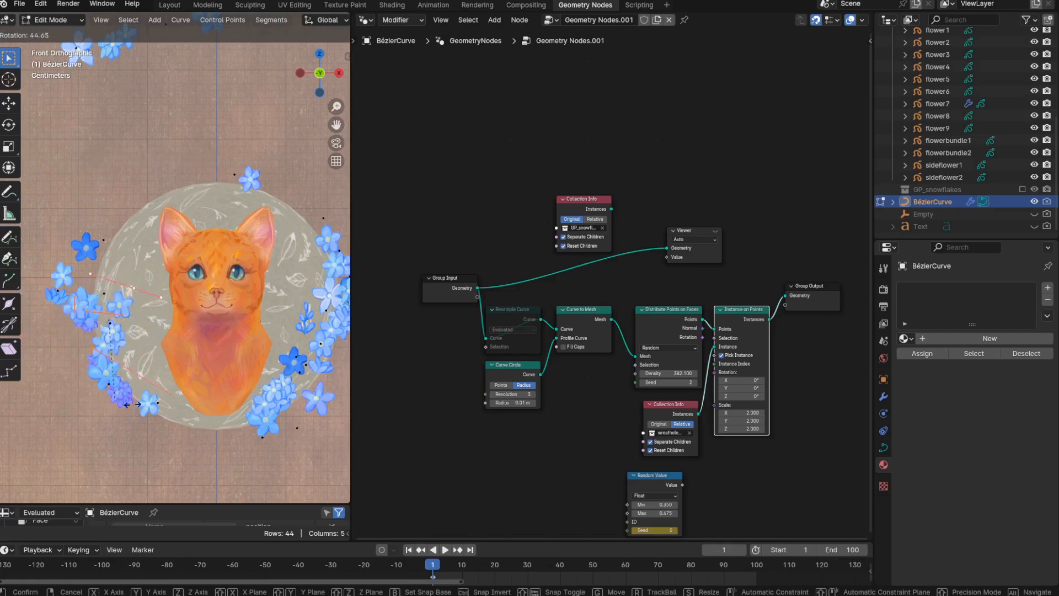
pyautogui.moveTo(118, 414); pyautogui.dragTo(112, 417)
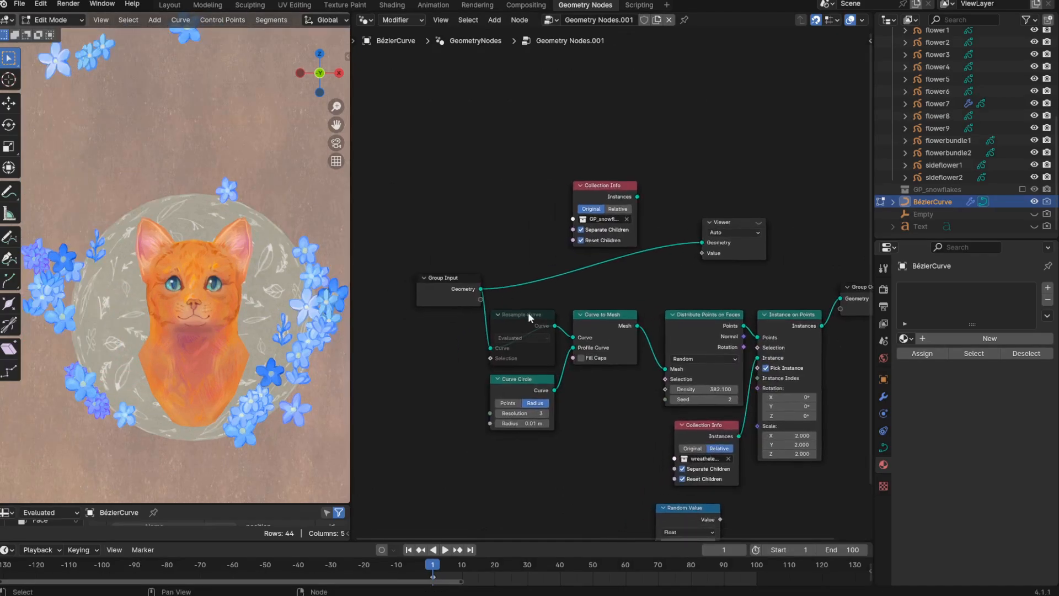
# Delete Resample Curve, feed Group Input into Curve to Mesh, and thicken the Curve Circle radius to 0.03 m.
pyautogui.rightClick(527, 318)
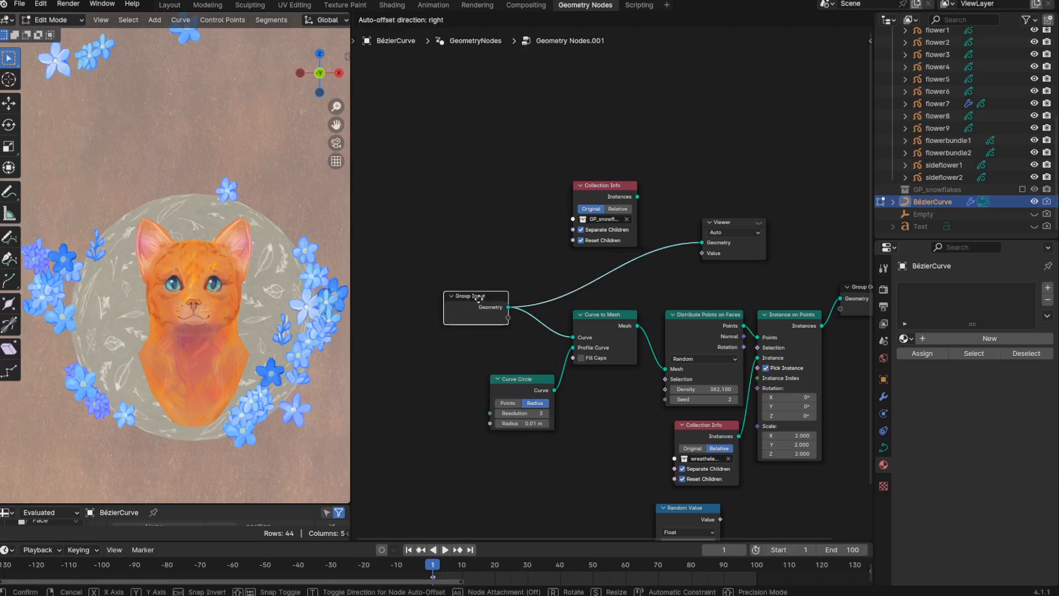
pyautogui.moveTo(476, 308); pyautogui.dragTo(522, 327)
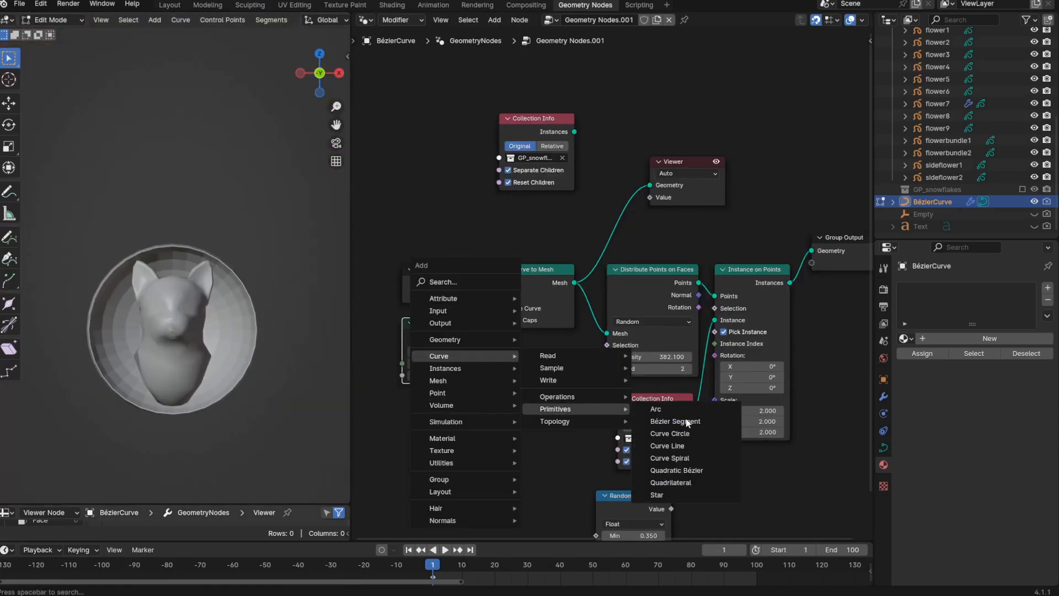
pyautogui.click(668, 432)
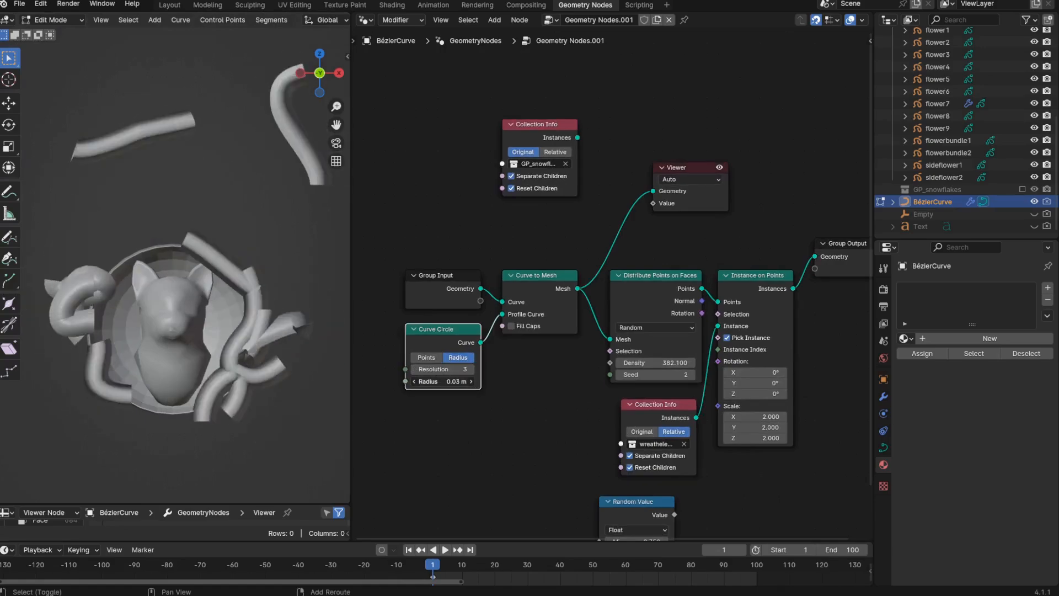
pyautogui.click(456, 380)
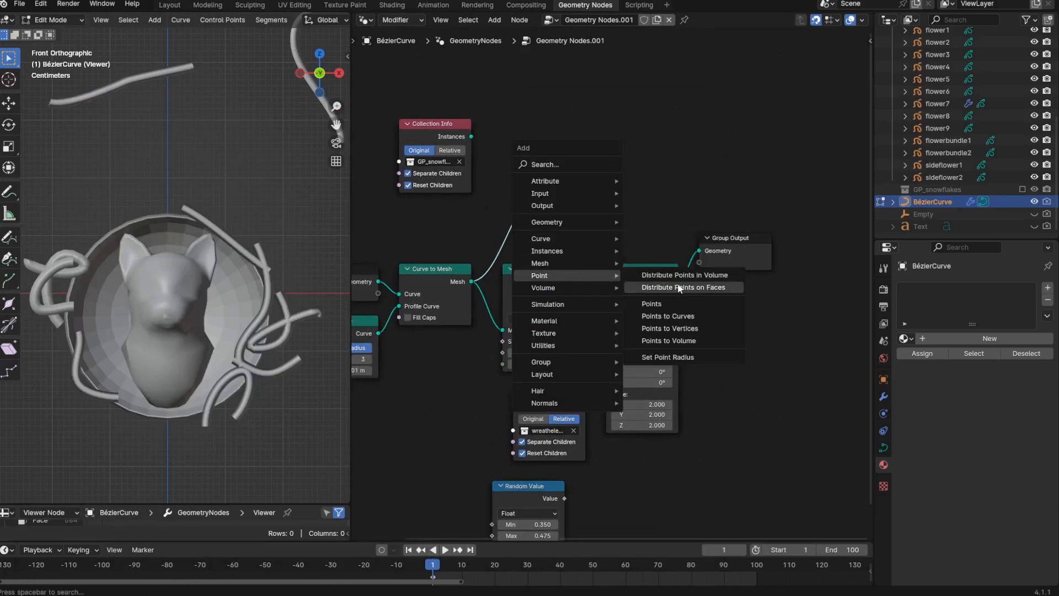
# Link Distribute Points on Faces to the Viewer and raise its seed to 5.
pyautogui.click(683, 287)
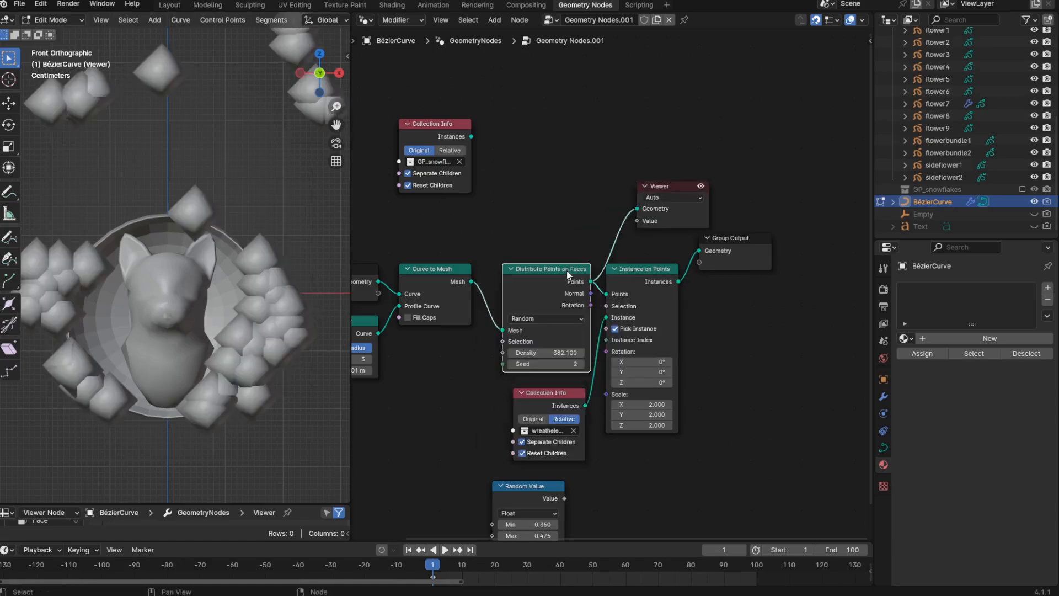
pyautogui.moveTo(544, 352); pyautogui.dragTo(595, 352)
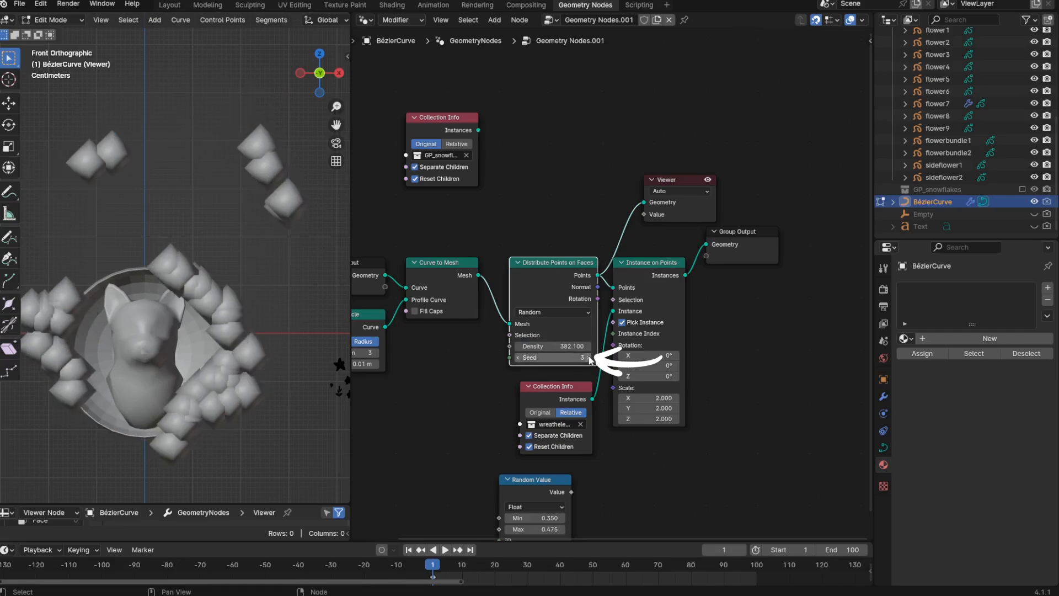
pyautogui.click(586, 358)
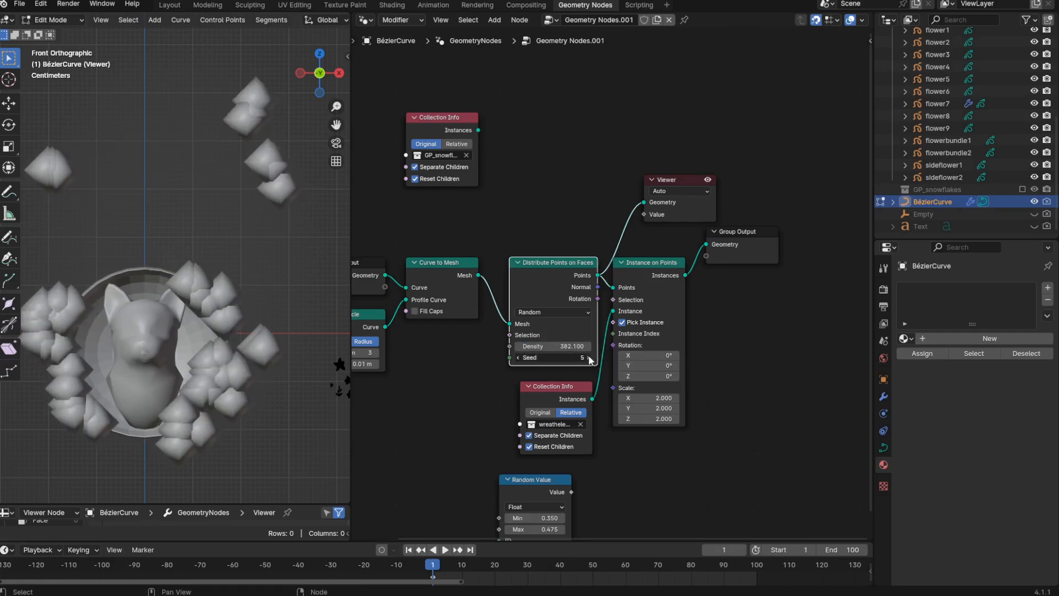